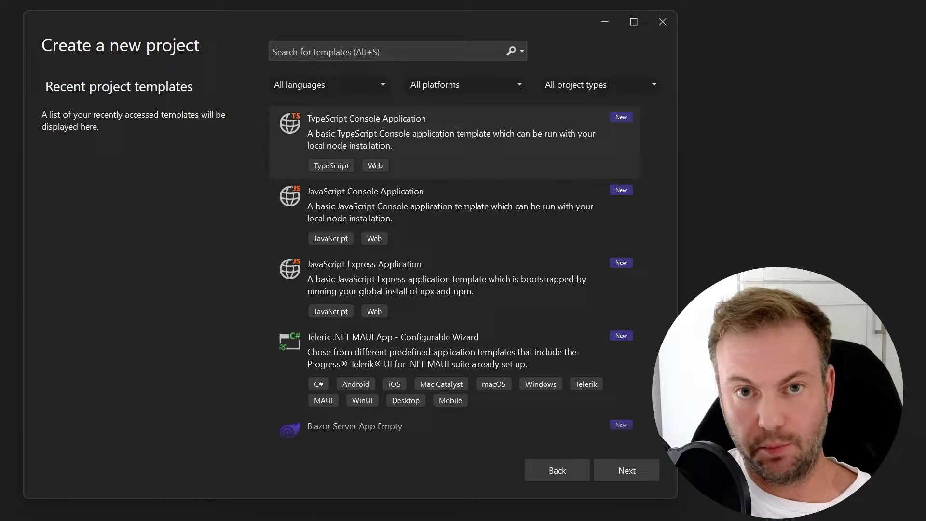
# Search the templates for 'blazor', choose Blazor WebAssembly App and continue to configuration.
pyautogui.click(367, 51)
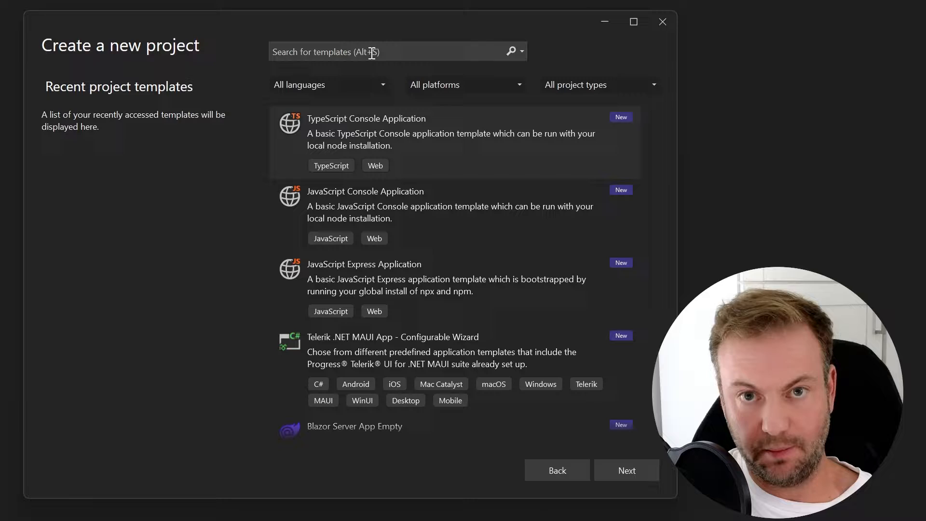
pyautogui.click(396, 51)
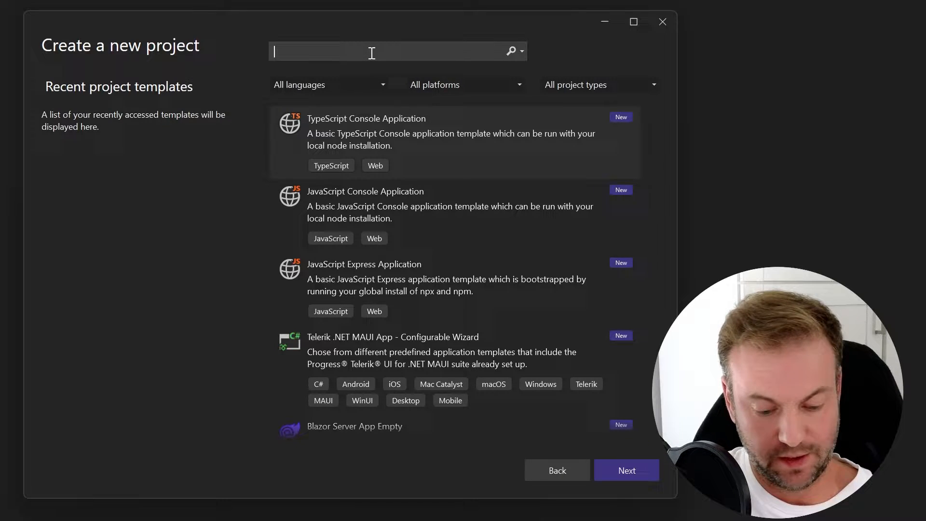
pyautogui.write('blazor')
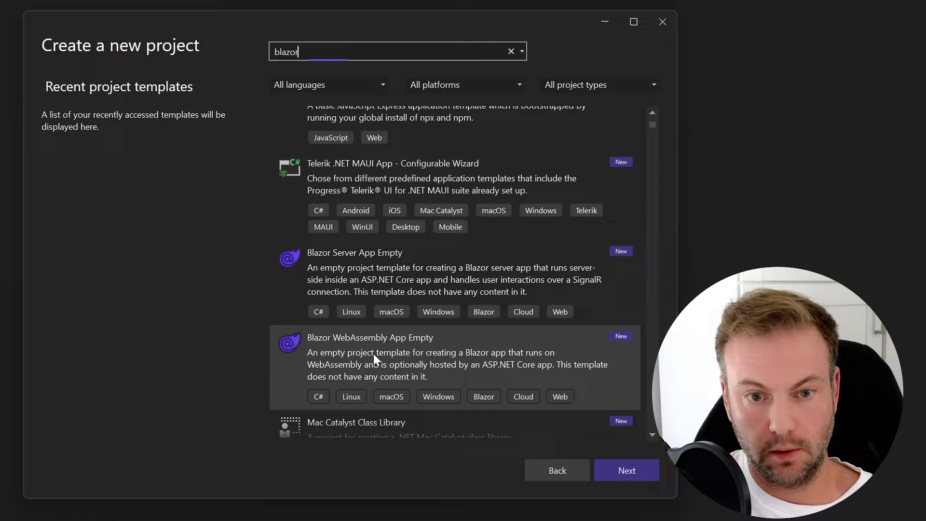
pyautogui.moveTo(434, 373)
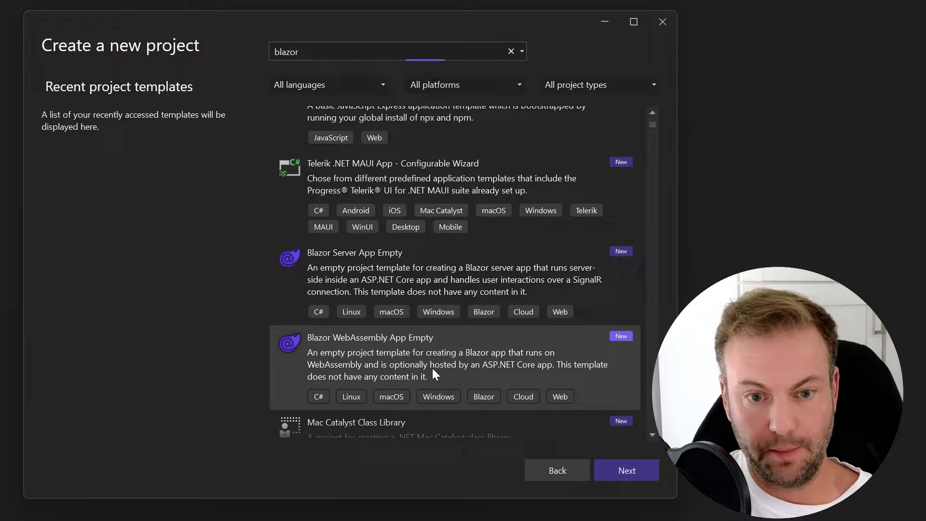
pyautogui.scroll(-3)
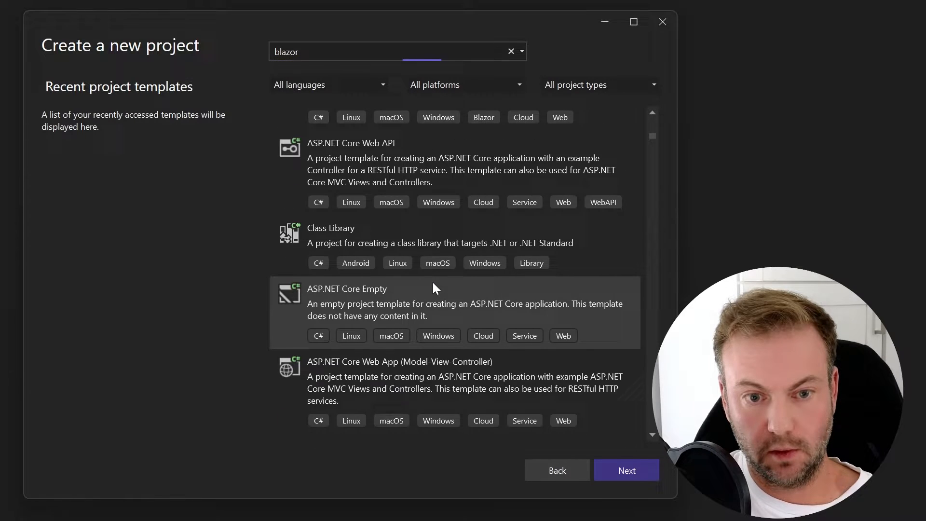
pyautogui.scroll(-3)
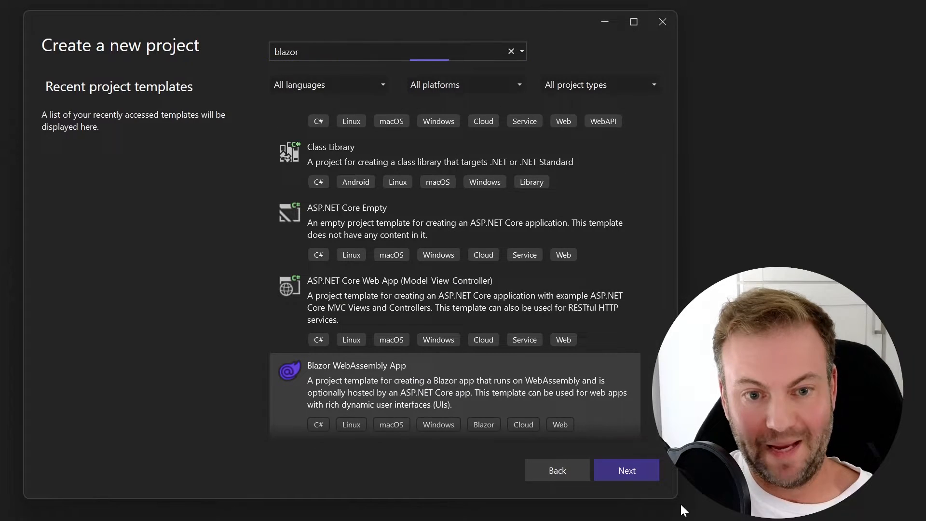
pyautogui.click(624, 470)
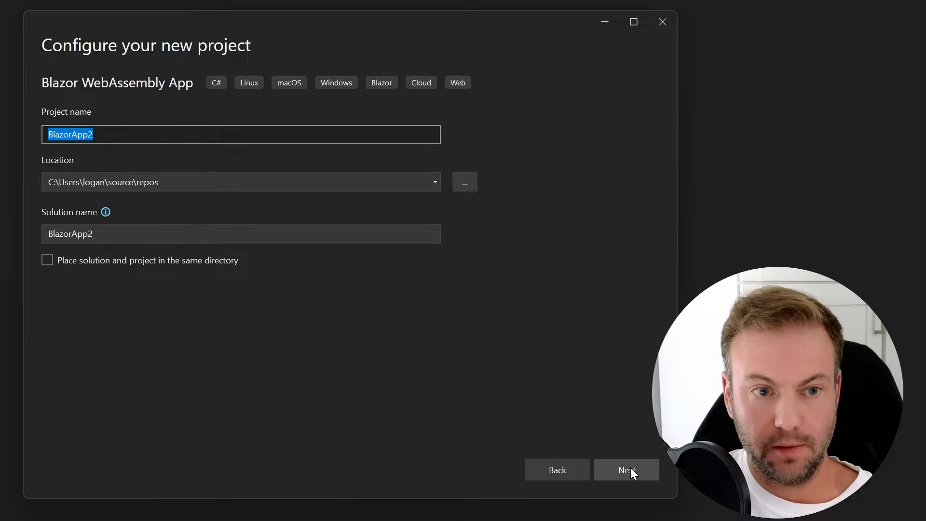
# Create BlazorApp2 on .NET 7.0 with Progressive Web Application enabled and authentication None.
pyautogui.click(625, 469)
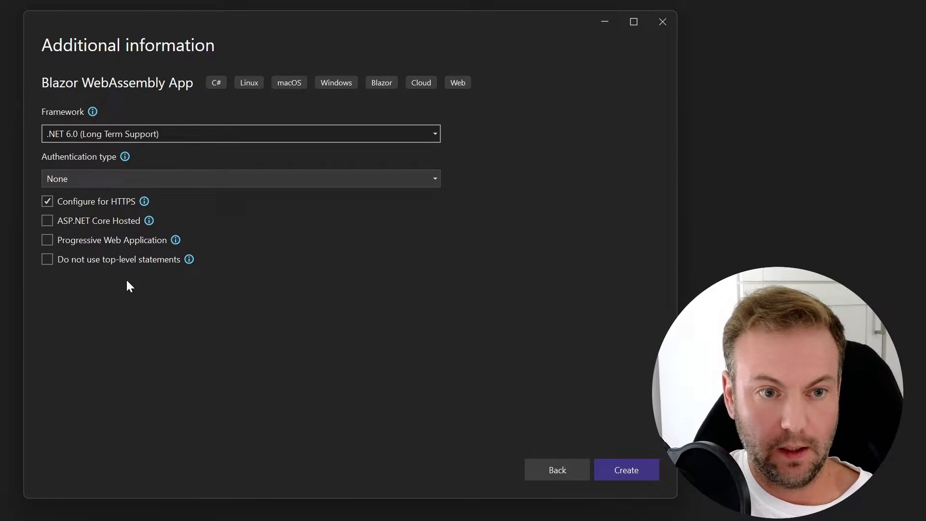
pyautogui.click(47, 240)
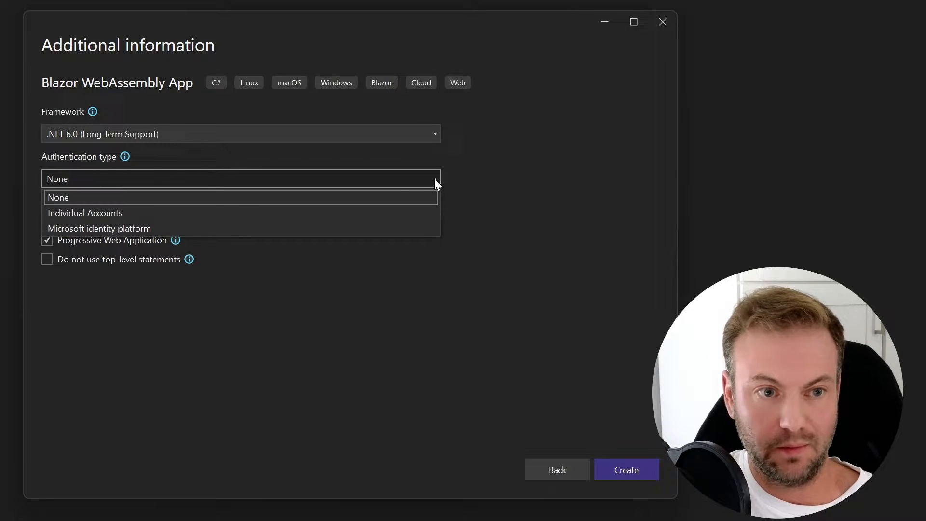
pyautogui.click(57, 197)
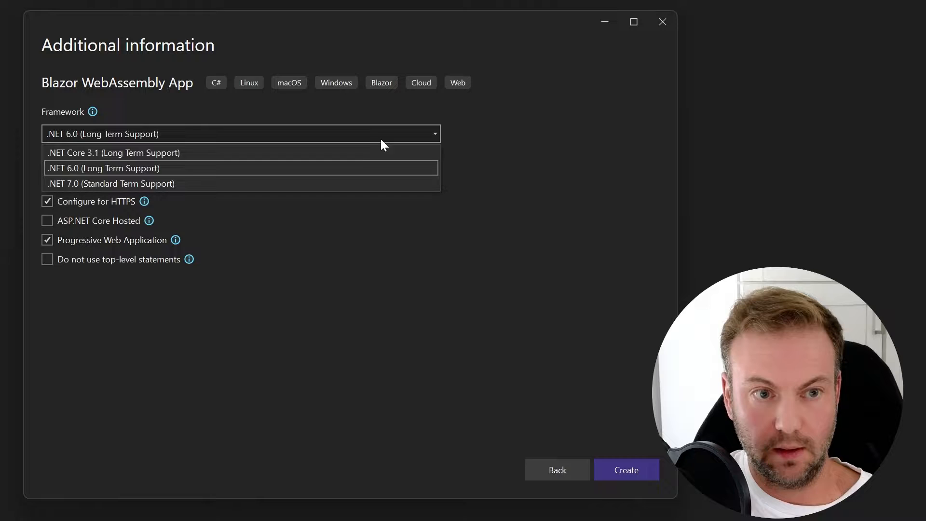
pyautogui.click(110, 183)
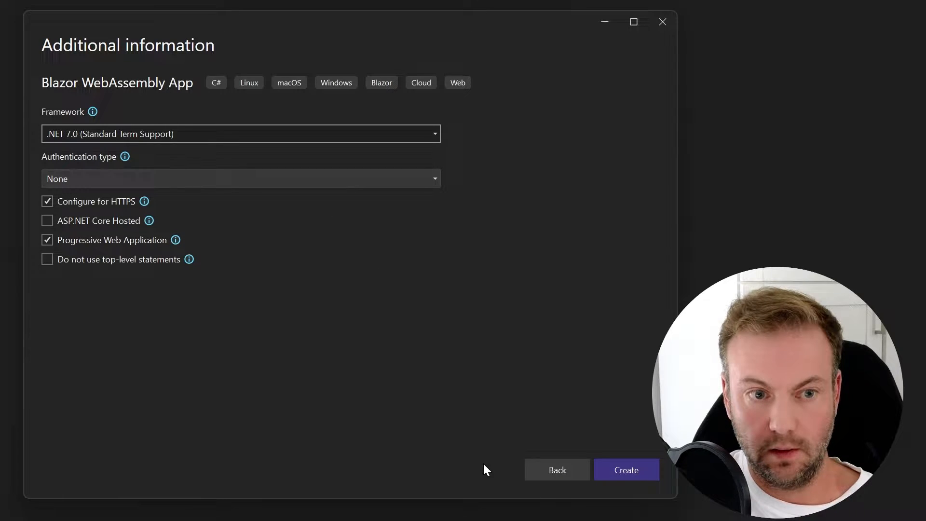
pyautogui.click(625, 470)
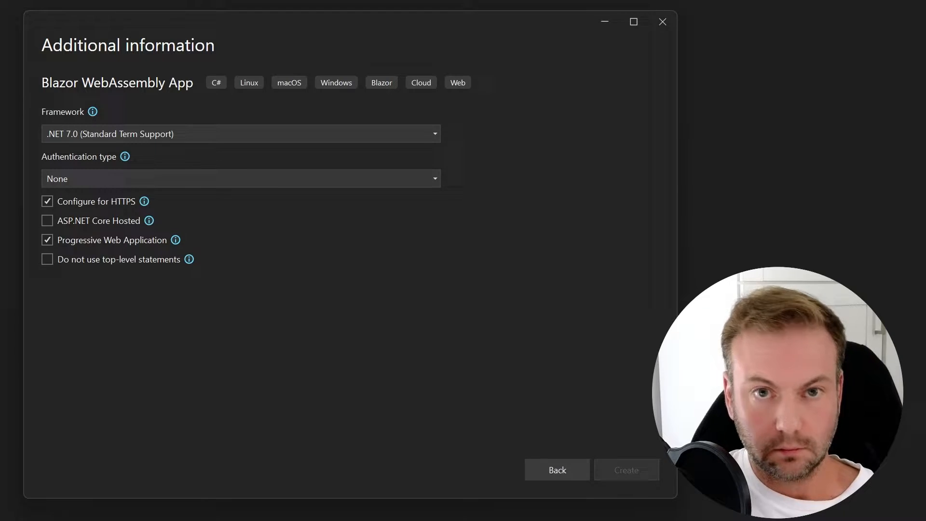
pyautogui.click(624, 469)
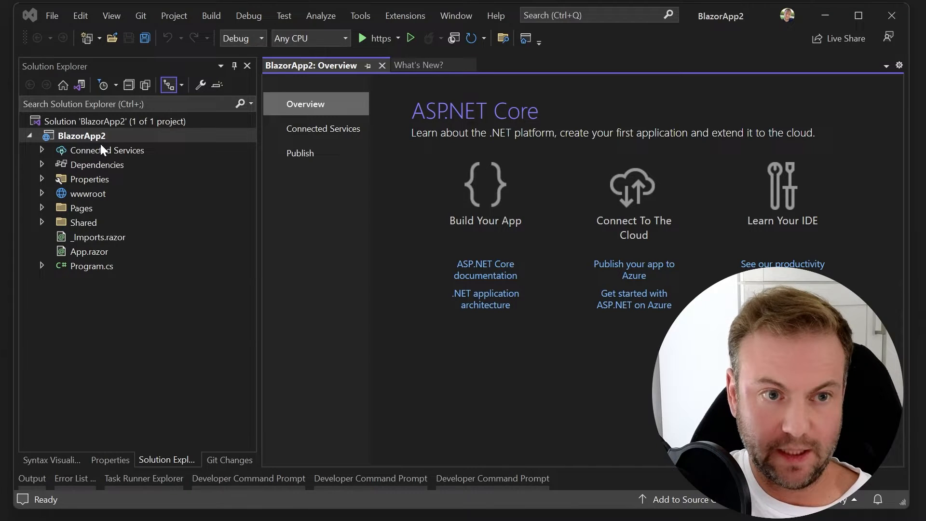
# Review BlazorApp2's project file targeting net7.0, then close it.
pyautogui.rightClick(83, 135)
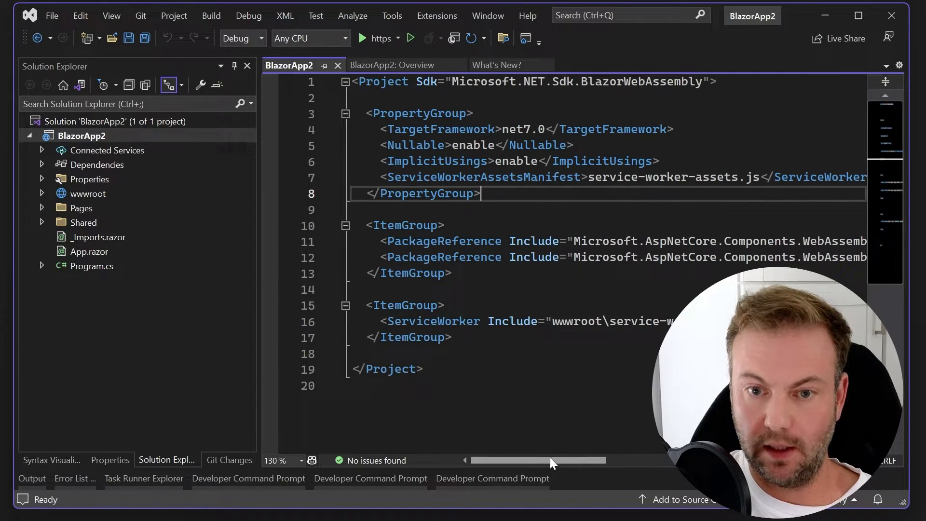
pyautogui.press('ctrl+a')
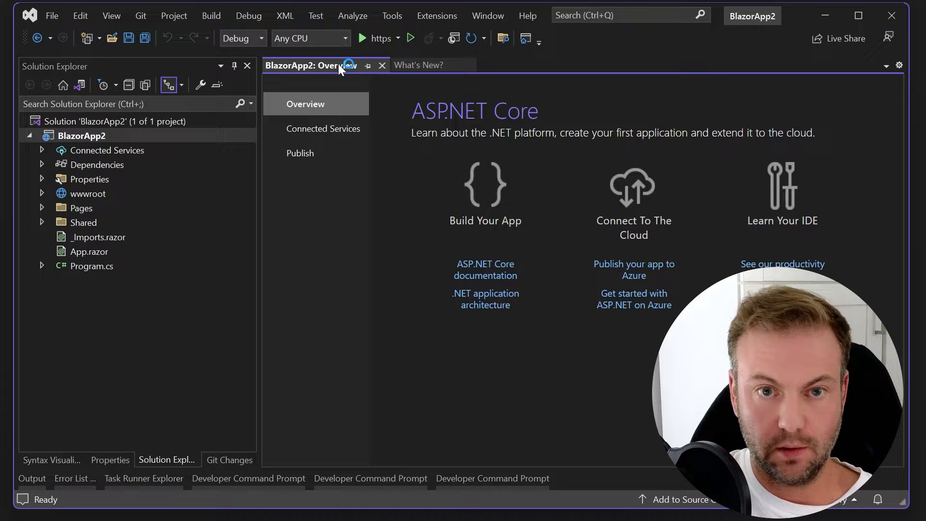
# Glance at Connected Services and Publish, start a publish profile, then dismiss the publish targets.
pyautogui.click(323, 128)
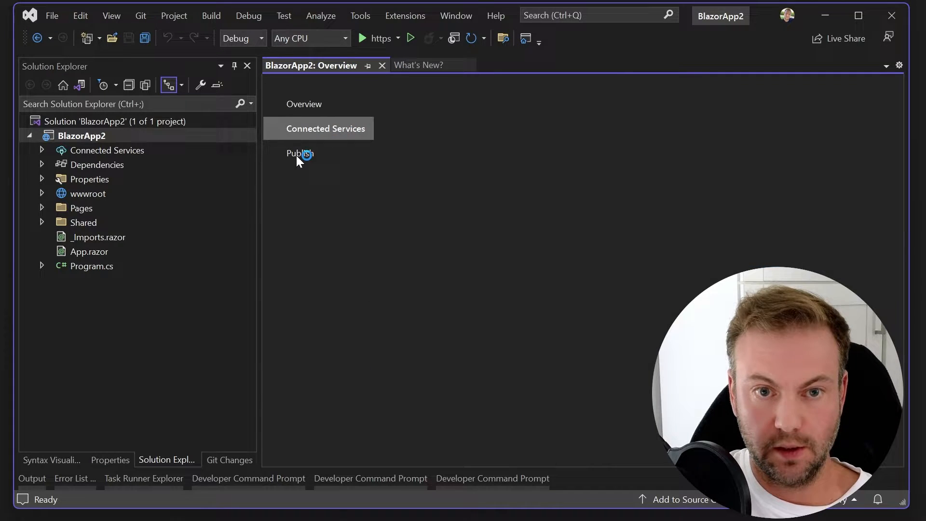
pyautogui.click(301, 154)
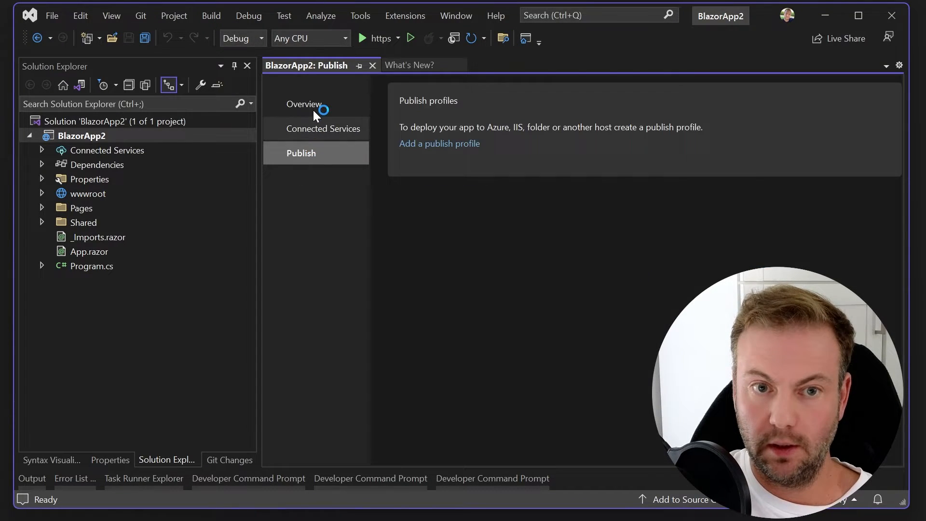
pyautogui.click(439, 144)
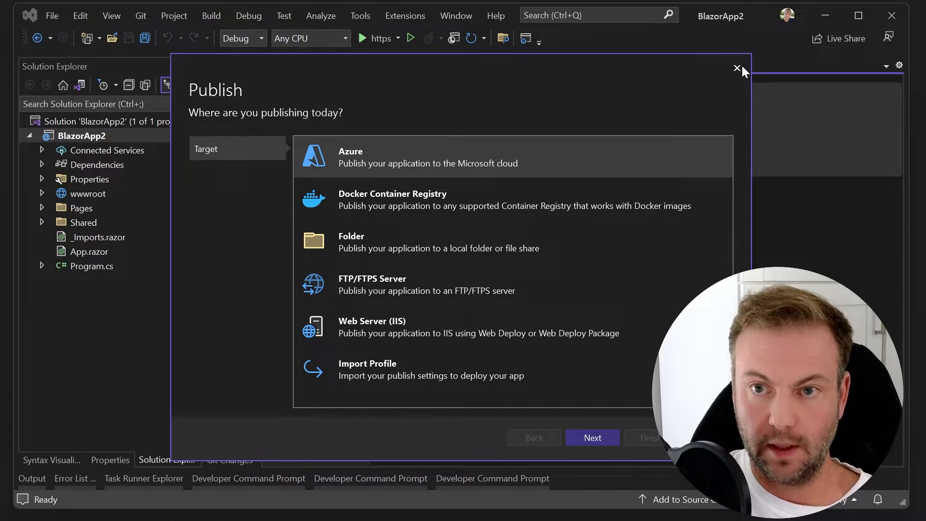
pyautogui.click(735, 68)
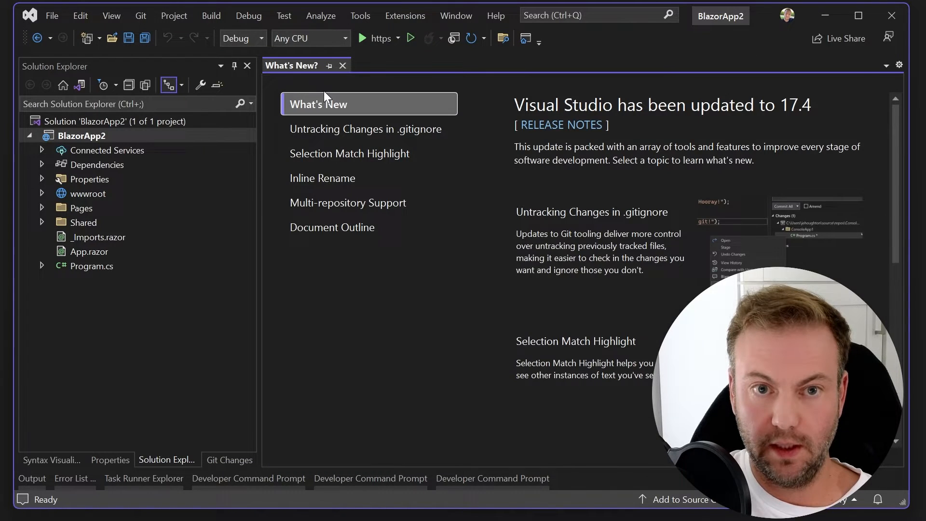
pyautogui.moveTo(614, 146)
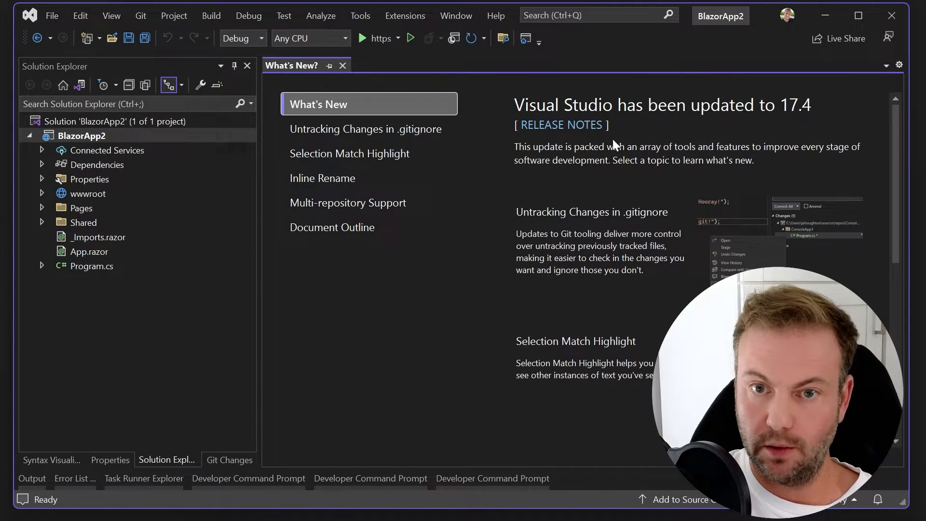
pyautogui.moveTo(573, 360)
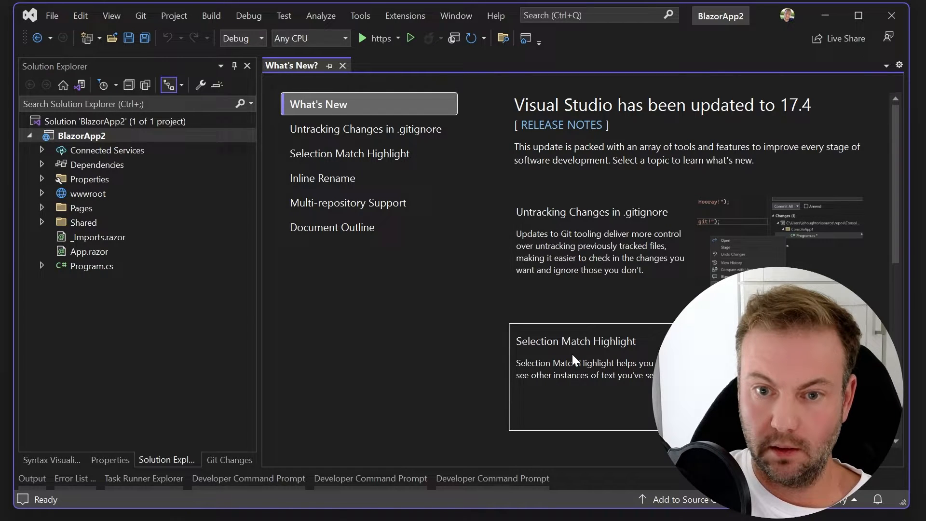
# Browse the What's New 17.4 topics (Untracking Changes, Selection Match Highlight, Inline Rename) and close the page.
pyautogui.click(365, 128)
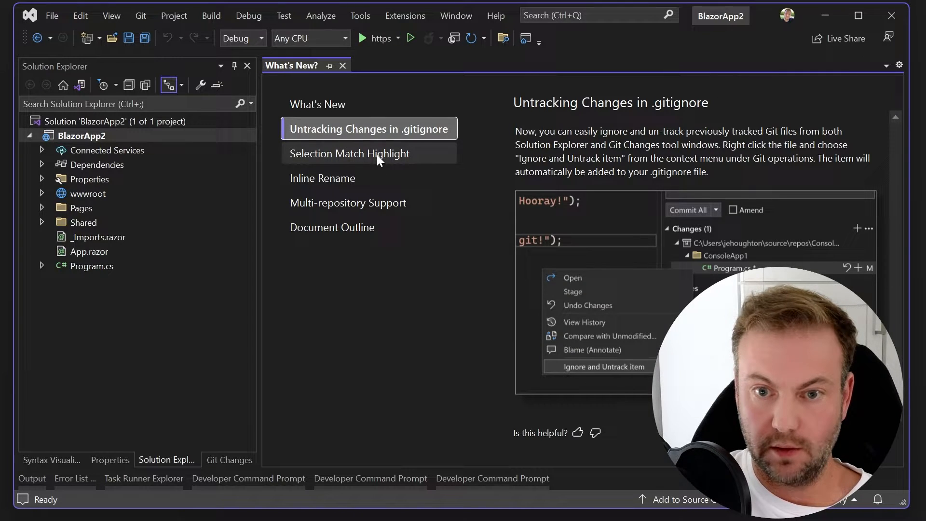
pyautogui.click(349, 153)
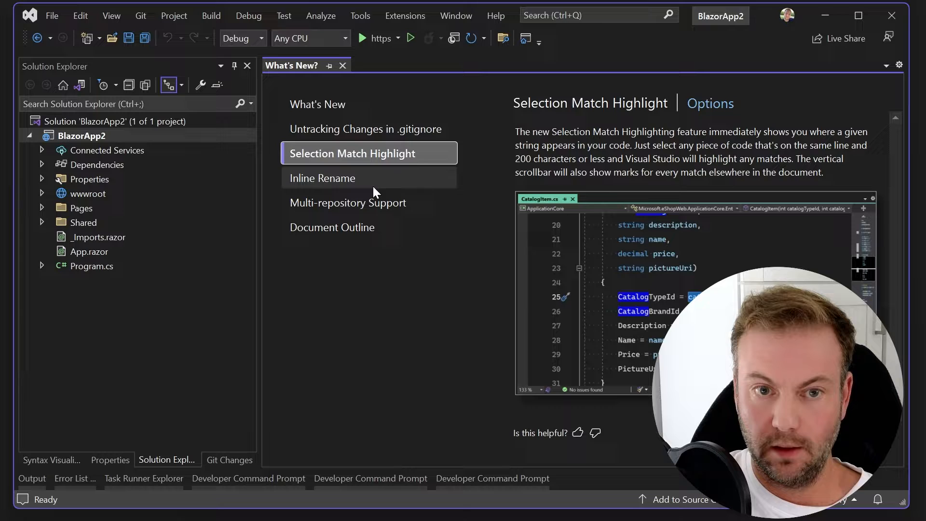
pyautogui.click(324, 177)
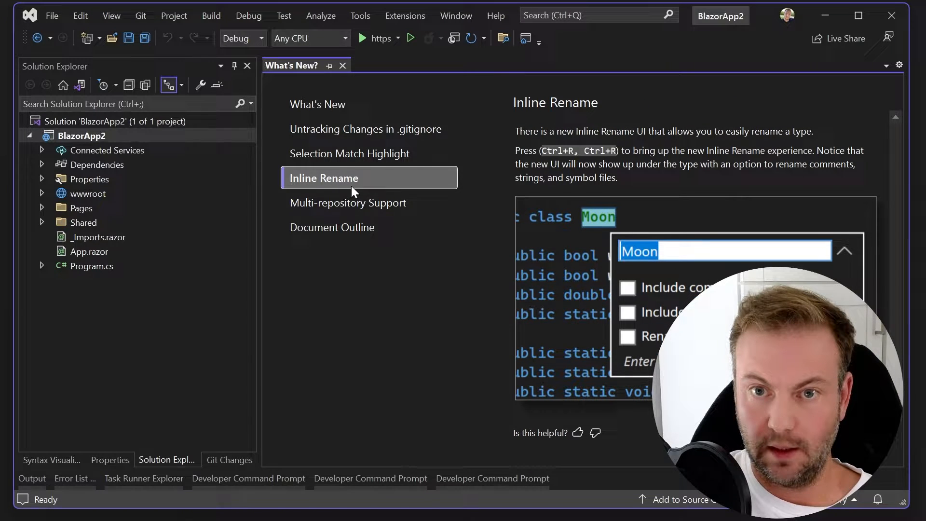
pyautogui.click(348, 202)
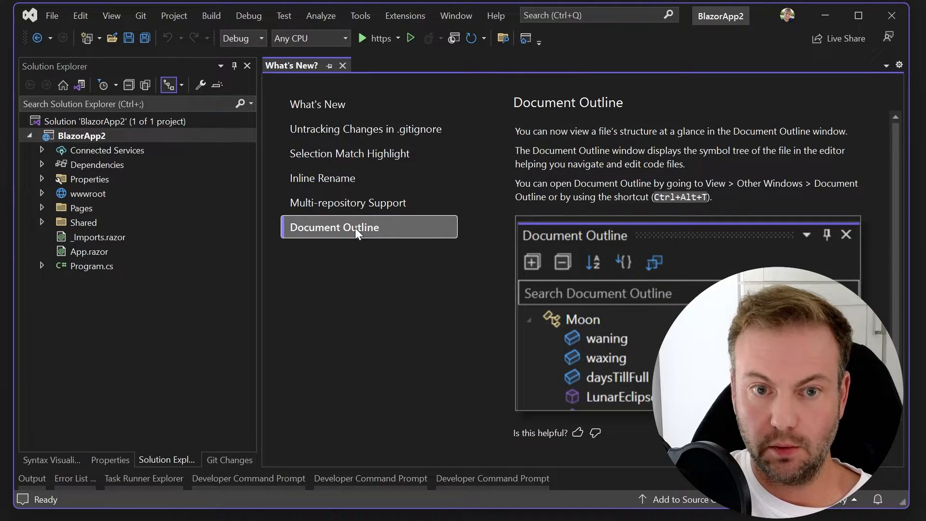
pyautogui.moveTo(371, 202)
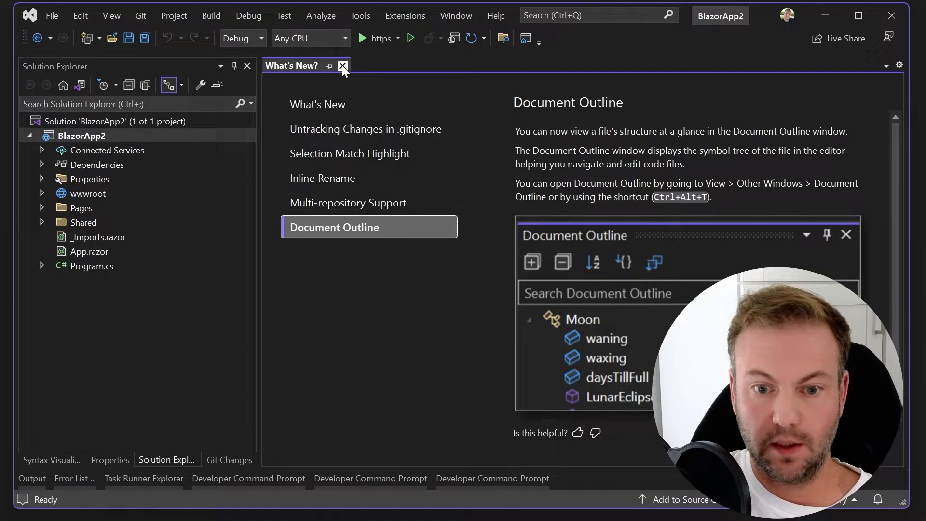
pyautogui.click(343, 66)
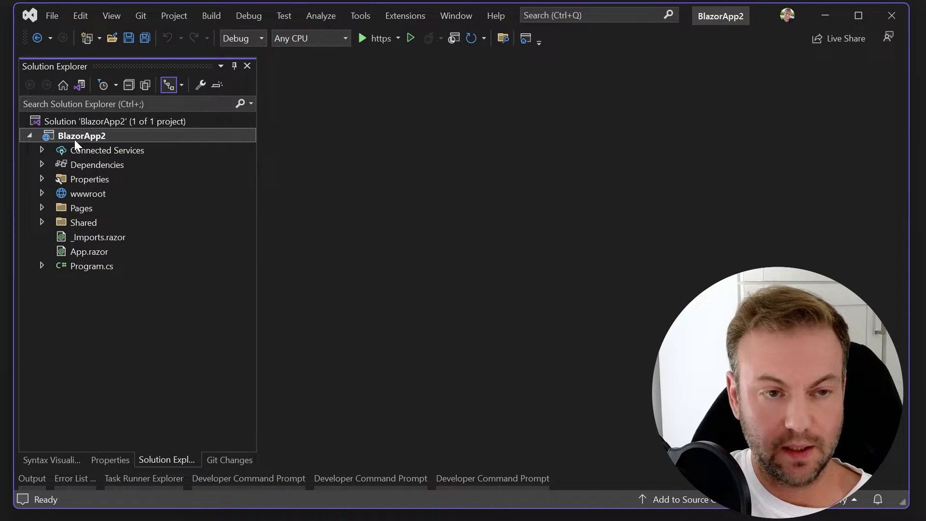
# Inspect Dependencies' Analyzers, Packages and Frameworks, then reveal launchSettings.json under Properties.
pyautogui.click(41, 151)
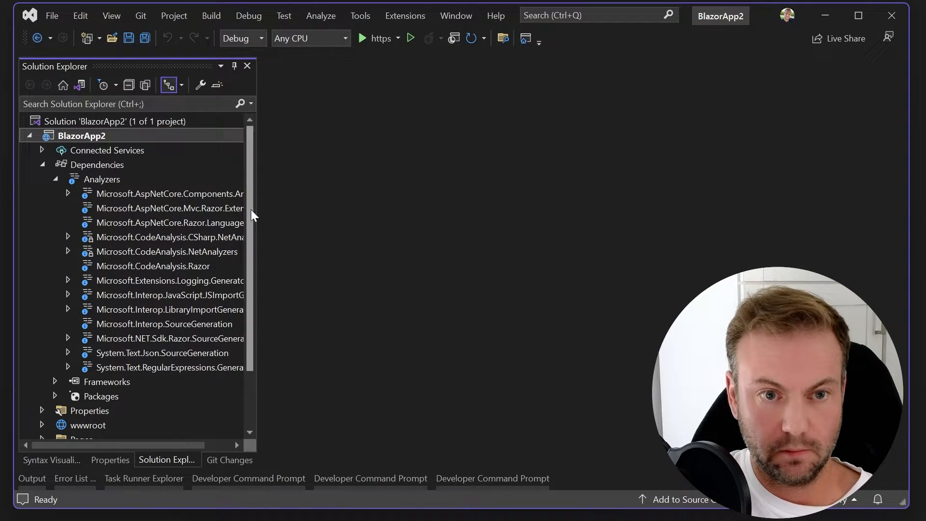
pyautogui.click(56, 180)
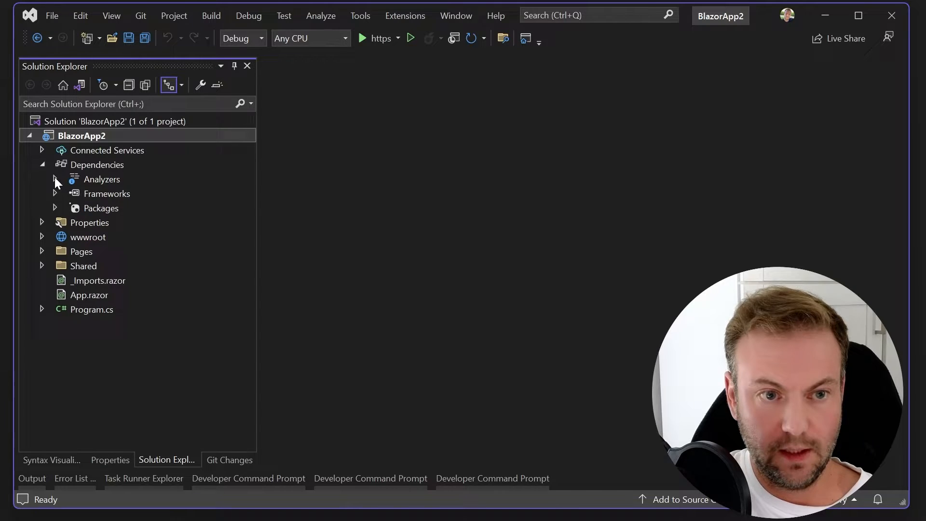
pyautogui.click(55, 209)
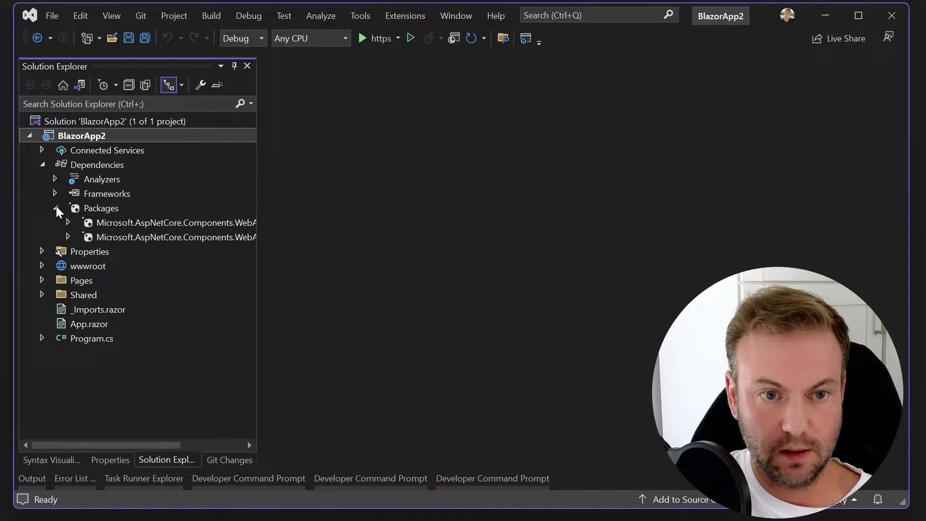
pyautogui.click(54, 208)
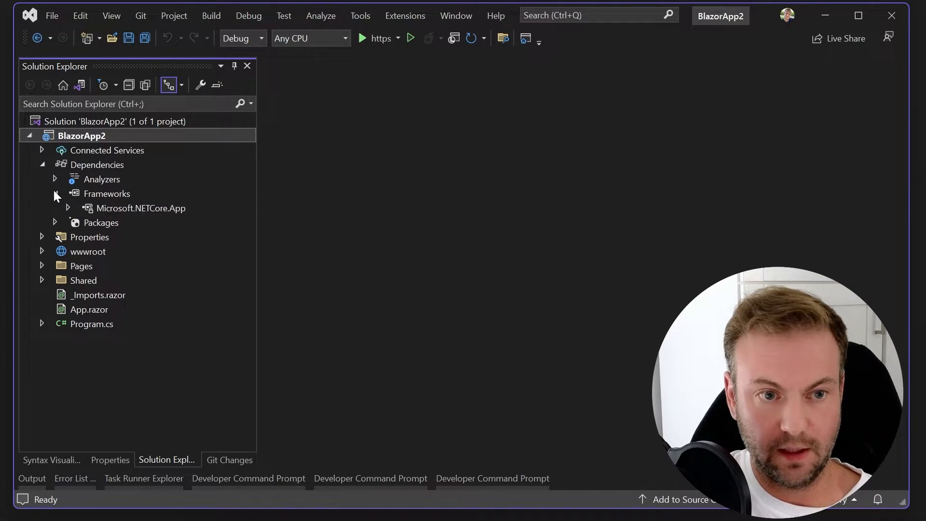
pyautogui.click(54, 164)
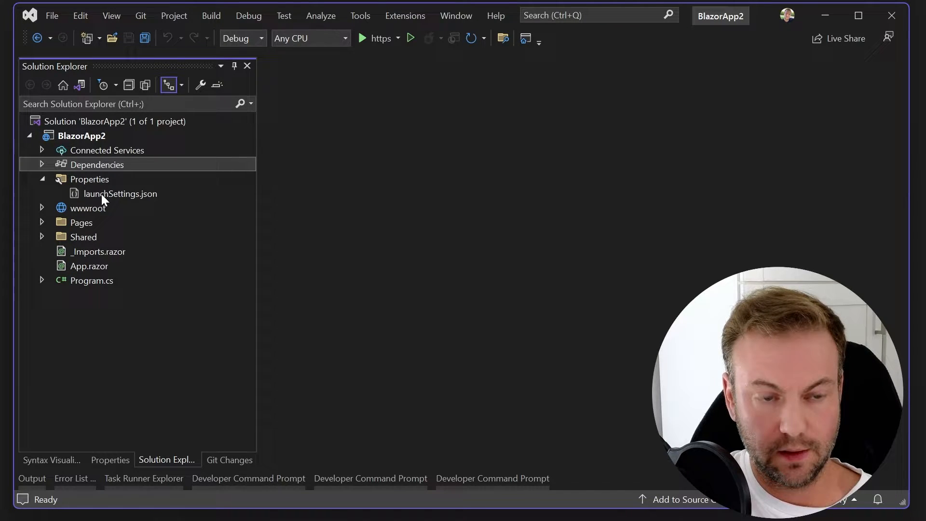
pyautogui.doubleClick(121, 193)
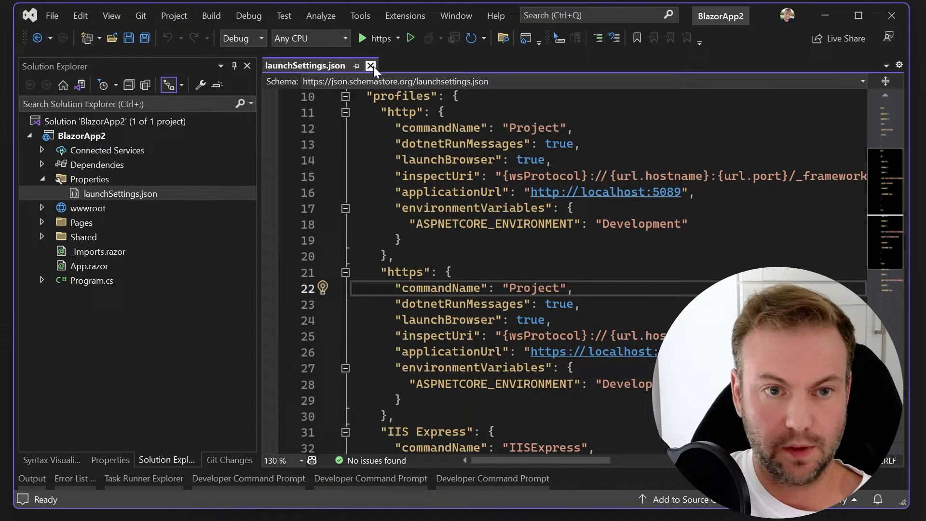
pyautogui.click(371, 65)
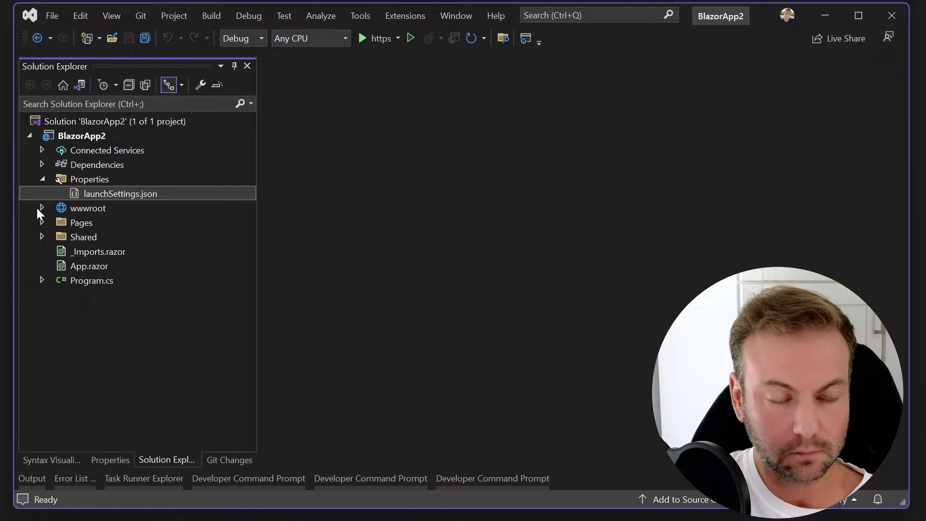
# Expand wwwroot, review service-worker.published.js, then move on to the next wwwroot file.
pyautogui.click(41, 209)
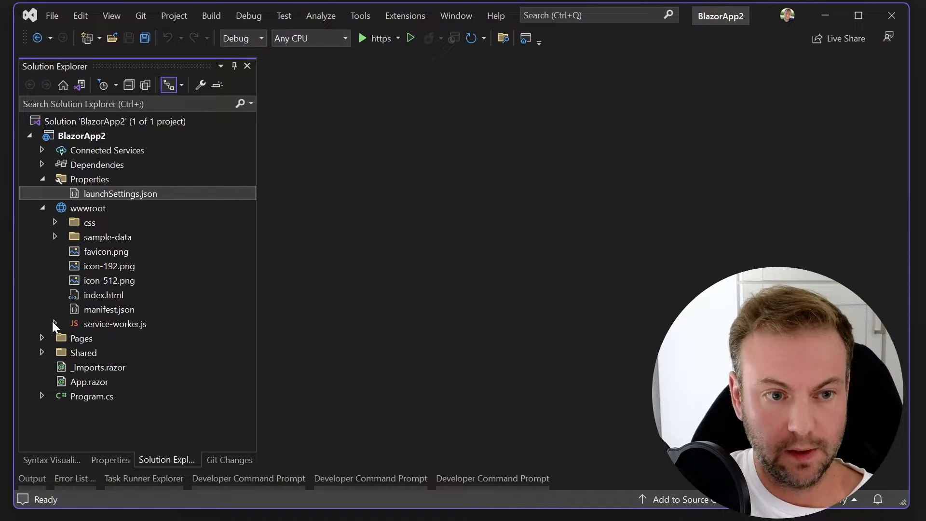
pyautogui.click(54, 324)
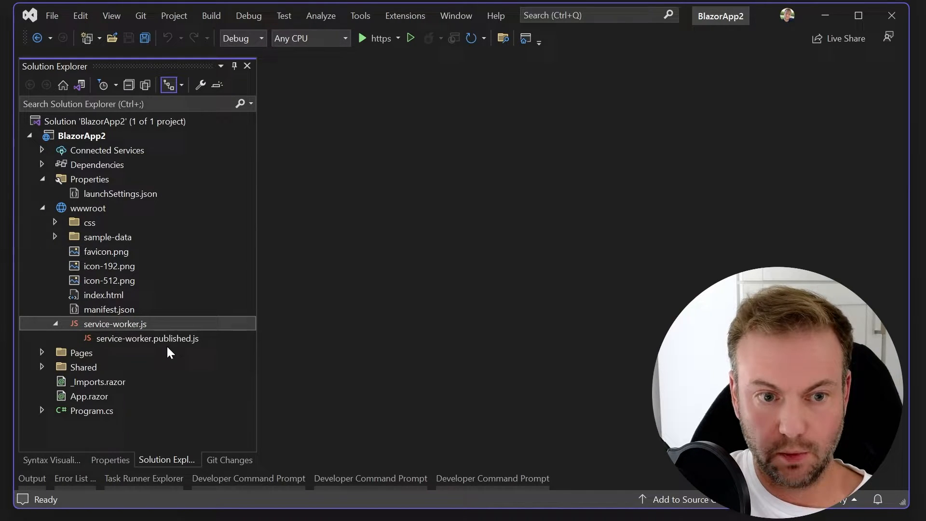
pyautogui.doubleClick(147, 338)
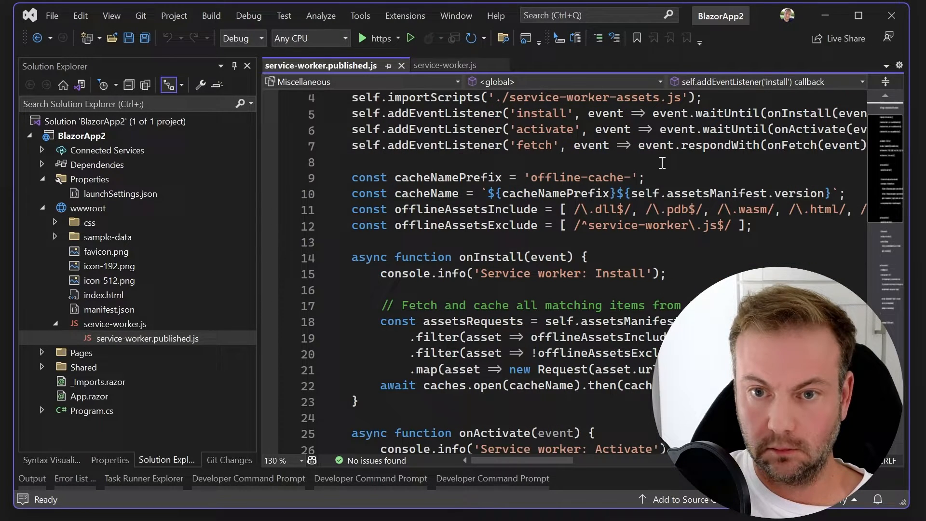
pyautogui.scroll(-3)
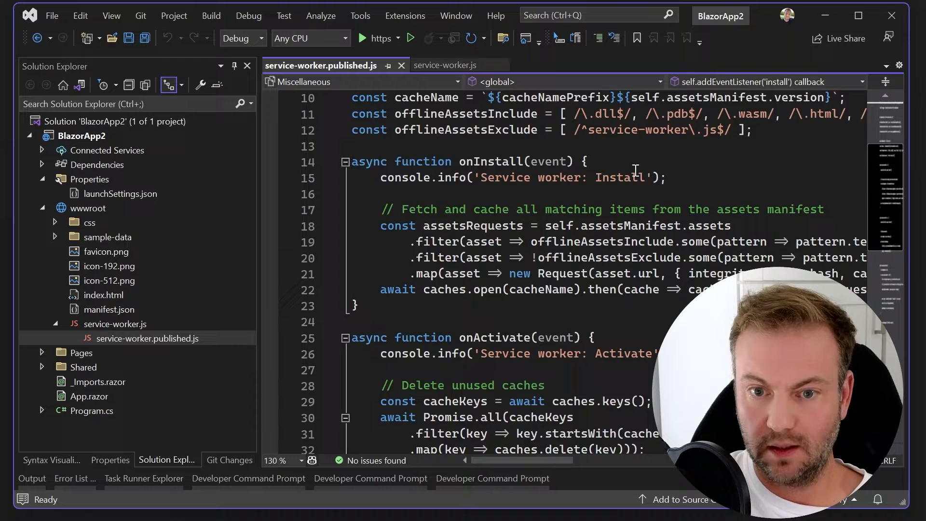
pyautogui.scroll(-3)
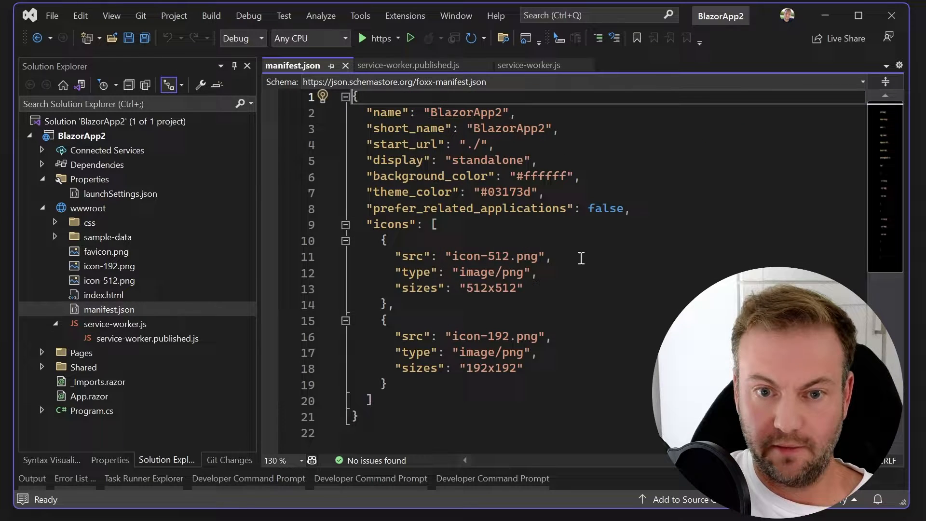
pyautogui.moveTo(502, 208)
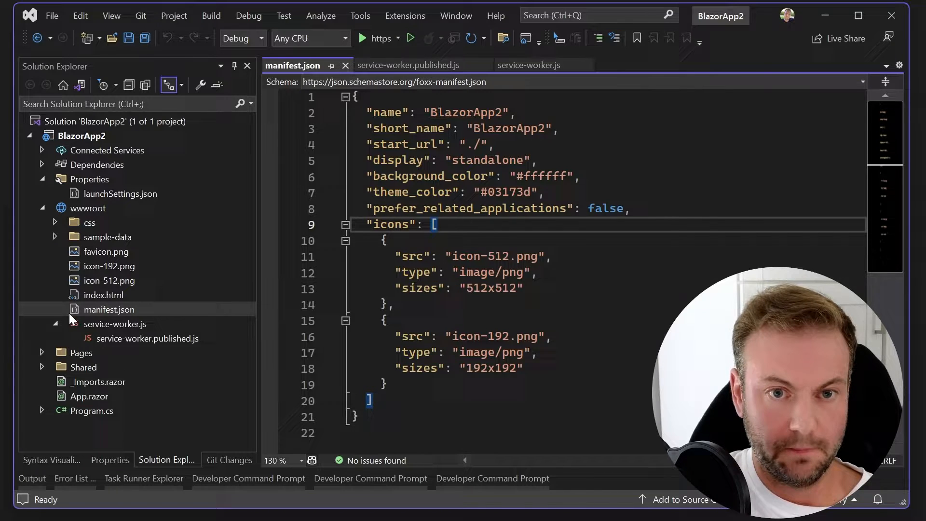
pyautogui.click(103, 295)
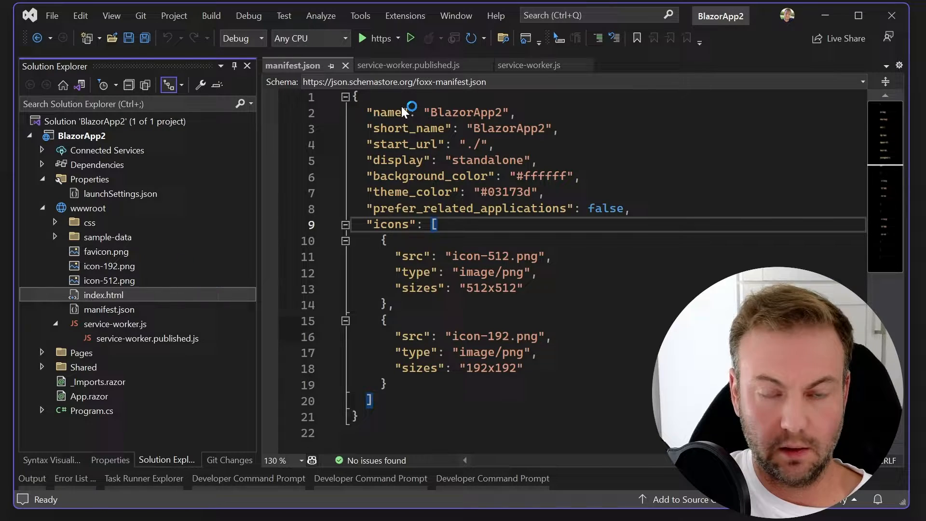
pyautogui.moveTo(393, 165)
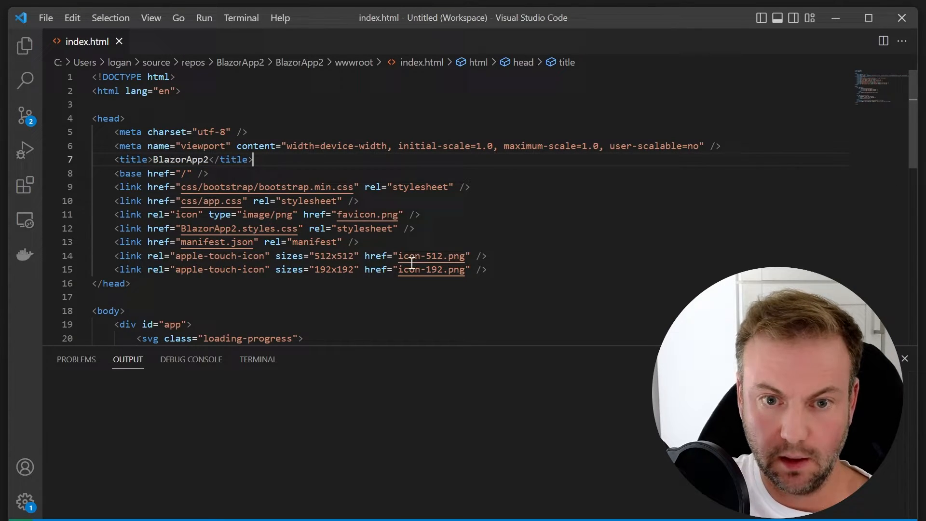
# Review index.html's blazor-error-ui, loading-progress and app div markup by selecting each block.
pyautogui.scroll(-3)
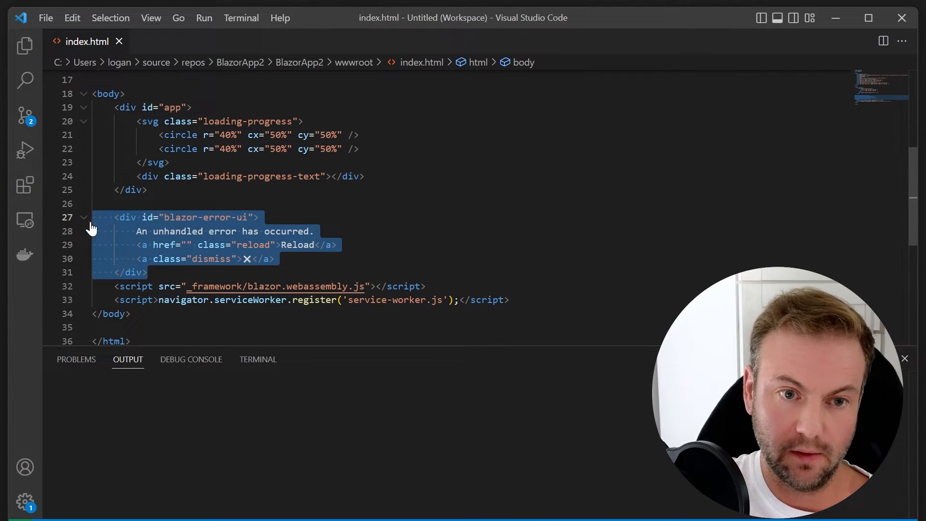
pyautogui.click(327, 272)
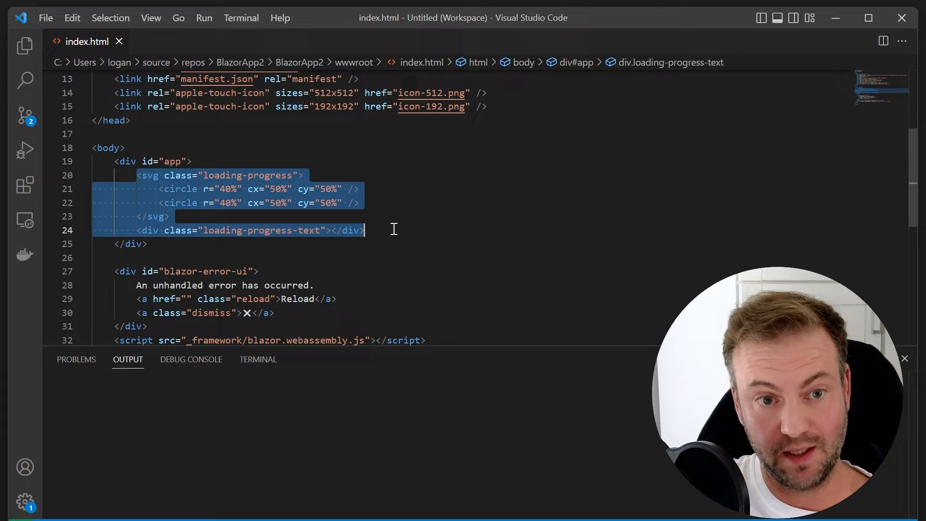
pyautogui.click(171, 216)
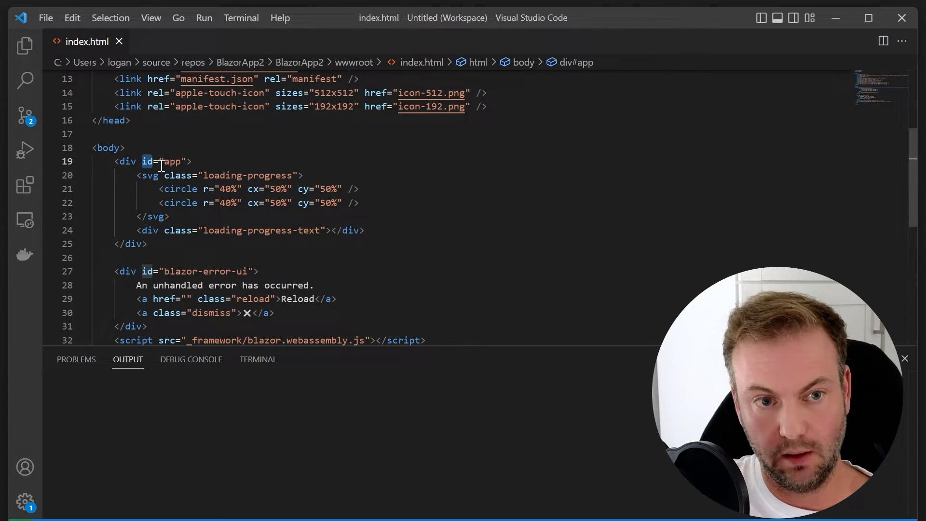
pyautogui.doubleClick(172, 162)
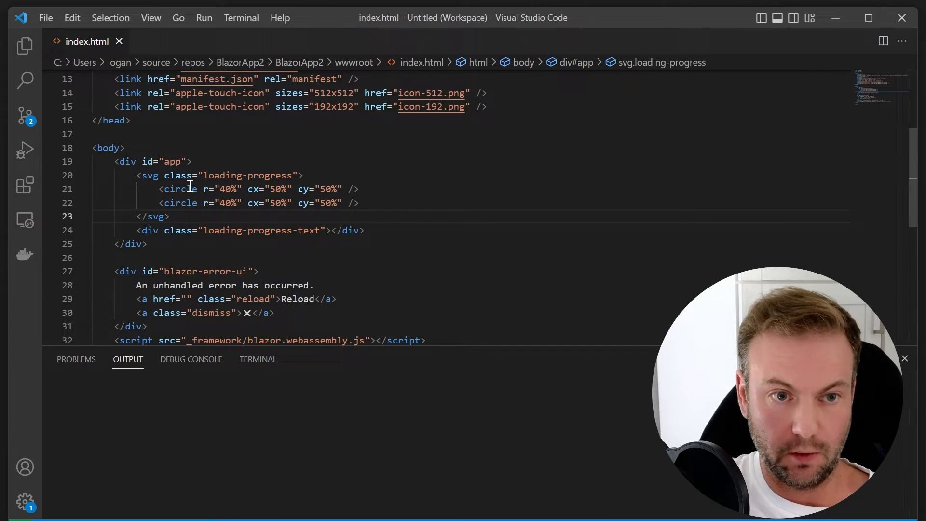
pyautogui.moveTo(137, 174); pyautogui.dragTo(365, 230)
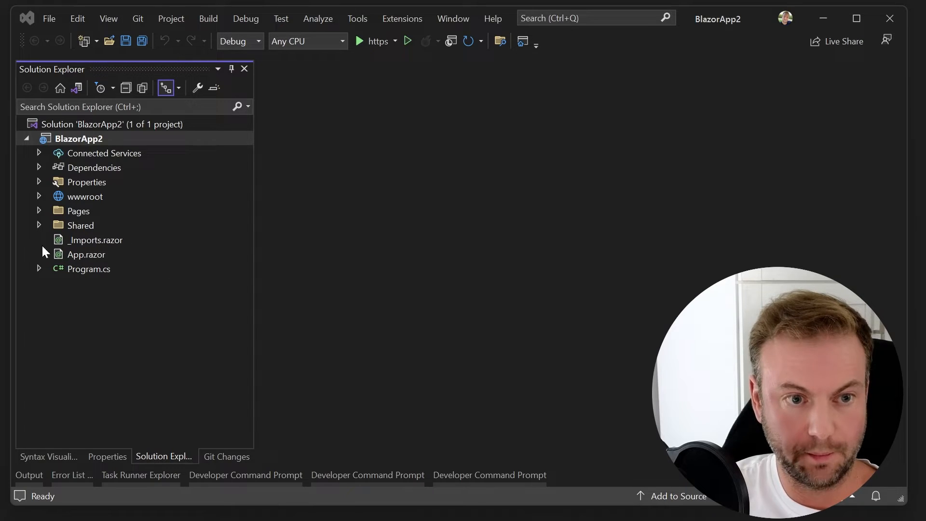
pyautogui.click(89, 269)
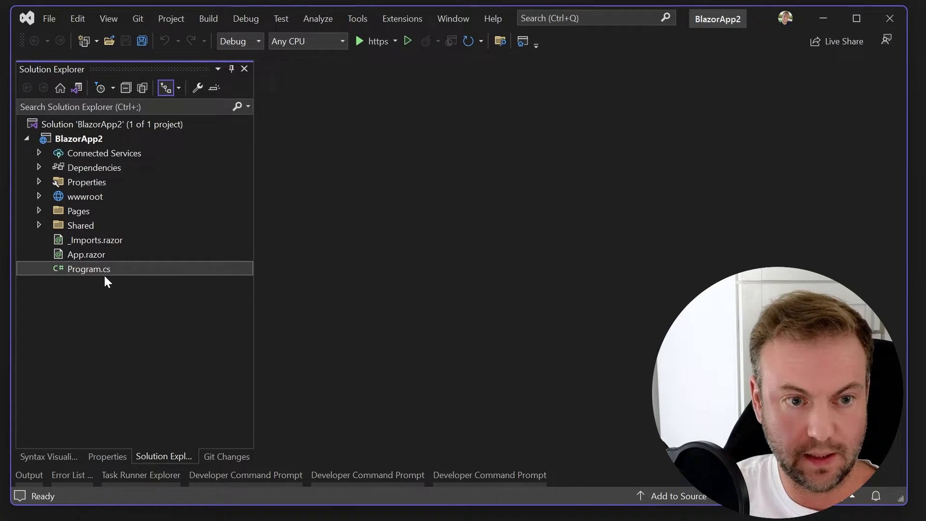
pyautogui.doubleClick(89, 269)
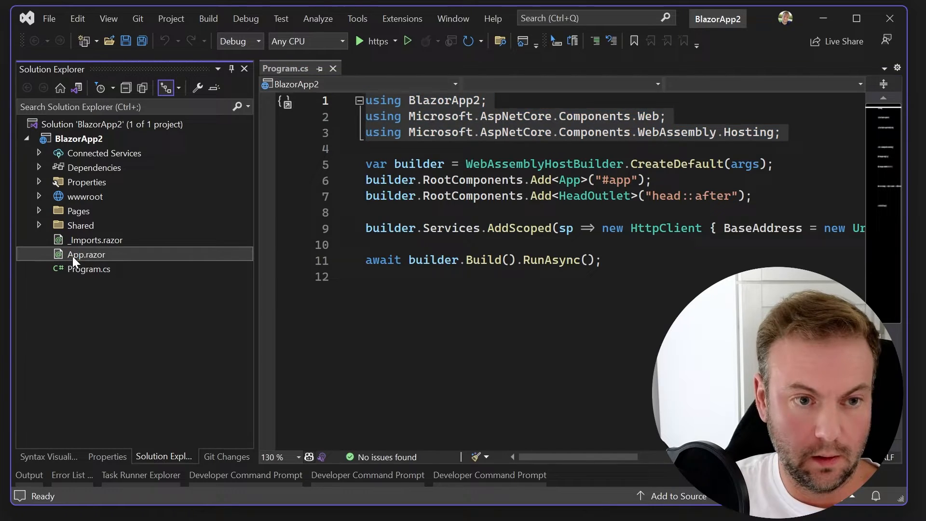
pyautogui.doubleClick(86, 254)
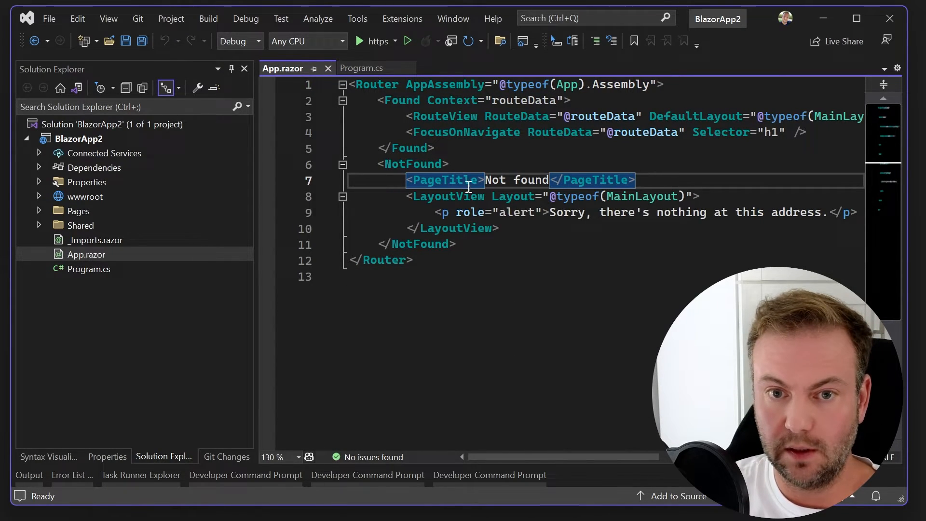
pyautogui.click(453, 196)
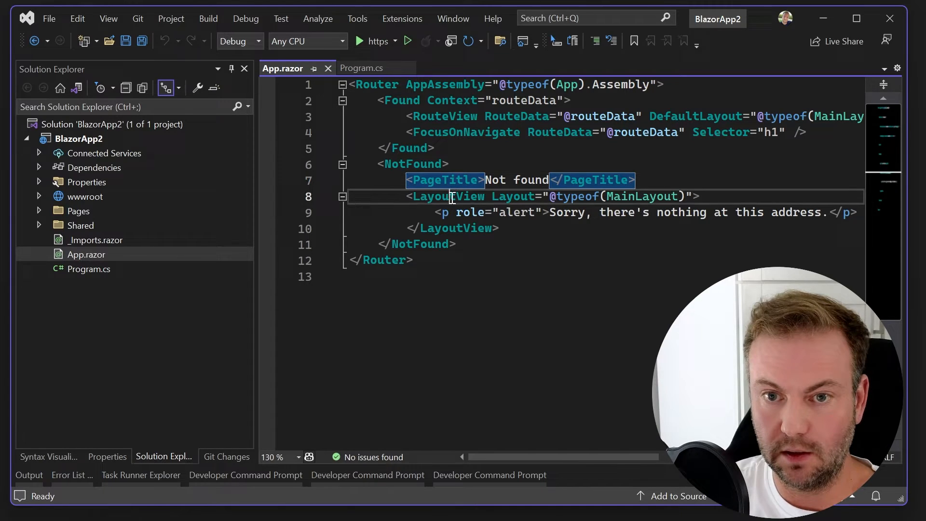
pyautogui.hscroll(3)
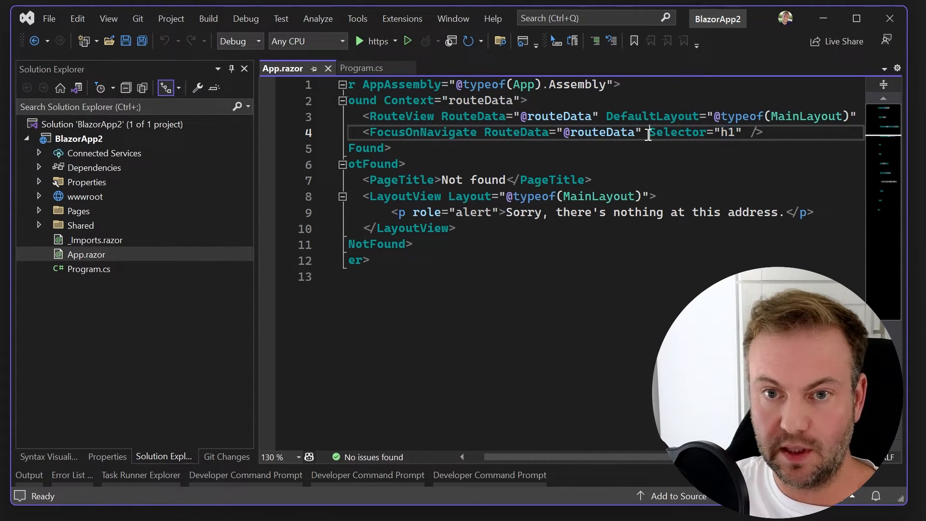
pyautogui.moveTo(602, 133)
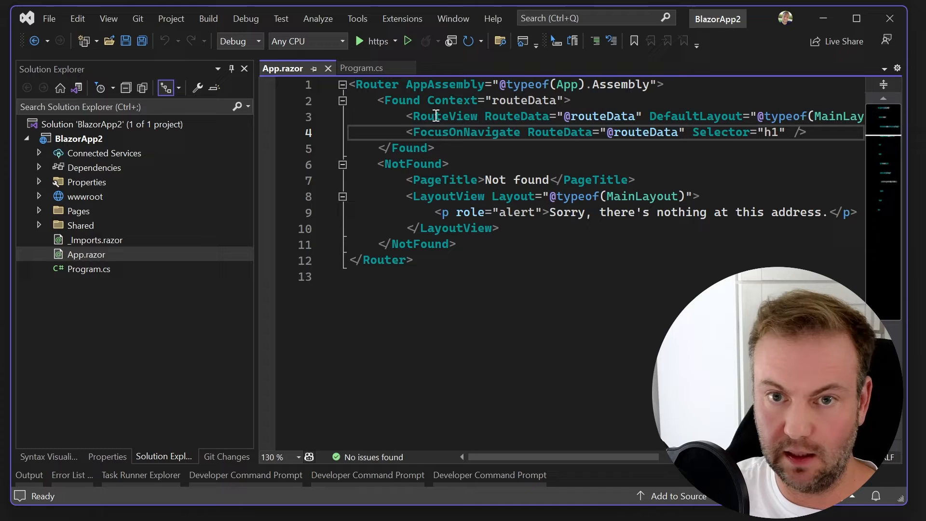
pyautogui.doubleClick(444, 117)
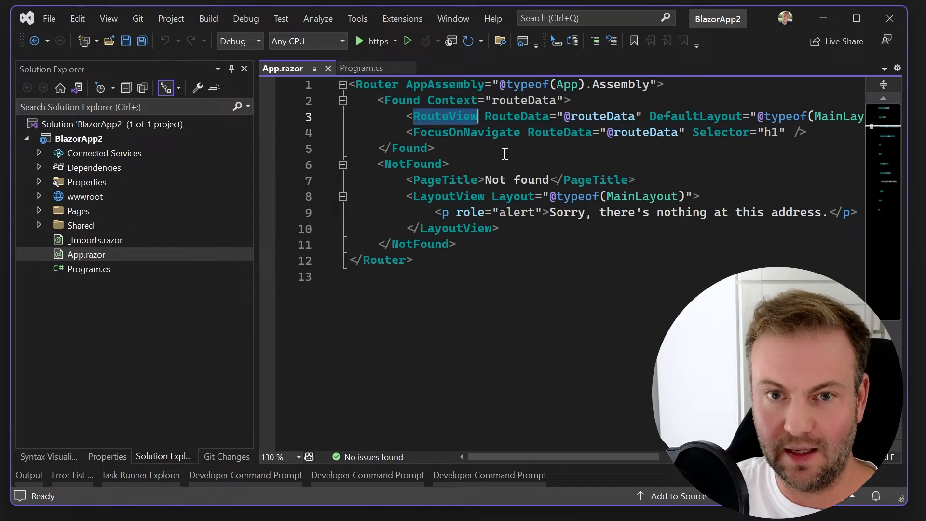
pyautogui.hscroll(3)
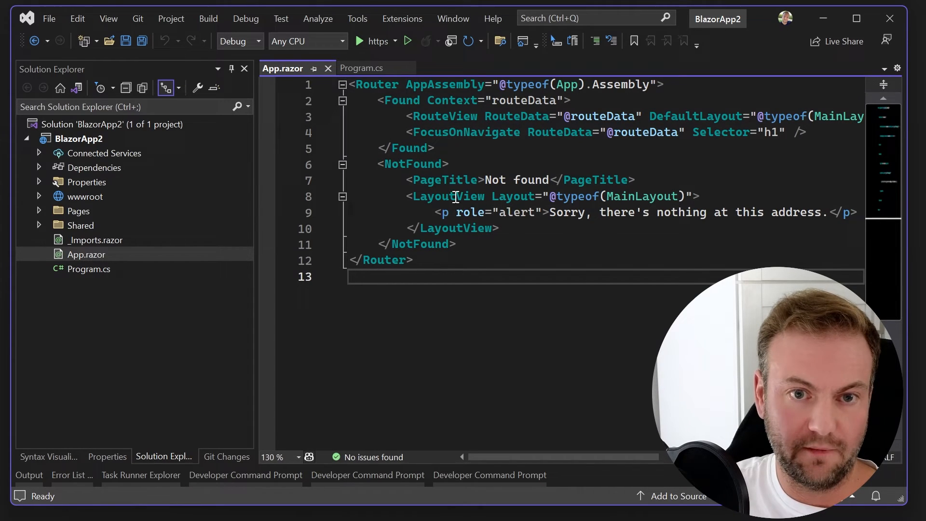
pyautogui.click(96, 241)
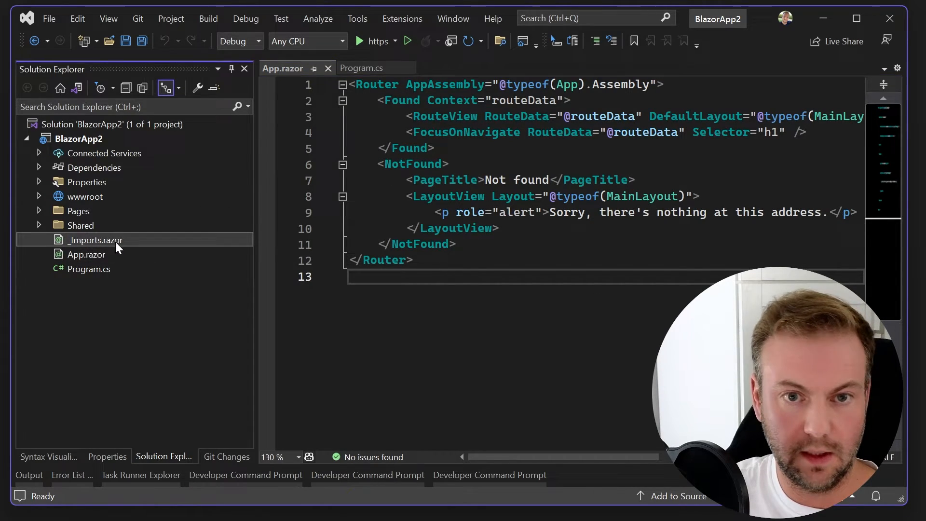
# Review _Imports.razor, SurveyPrompt.razor and a Shared layout component, ending on MainLayout.razor.
pyautogui.doubleClick(94, 240)
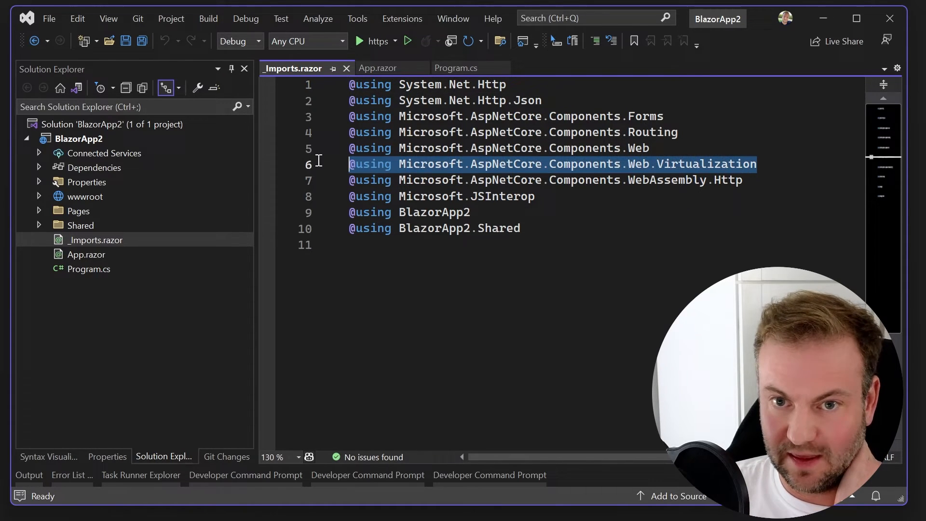
pyautogui.moveTo(773, 188)
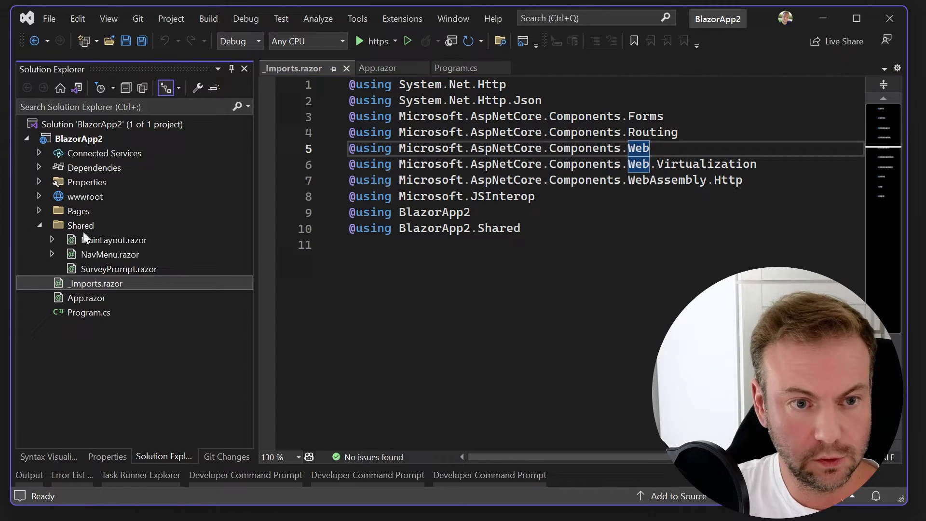
pyautogui.doubleClick(118, 269)
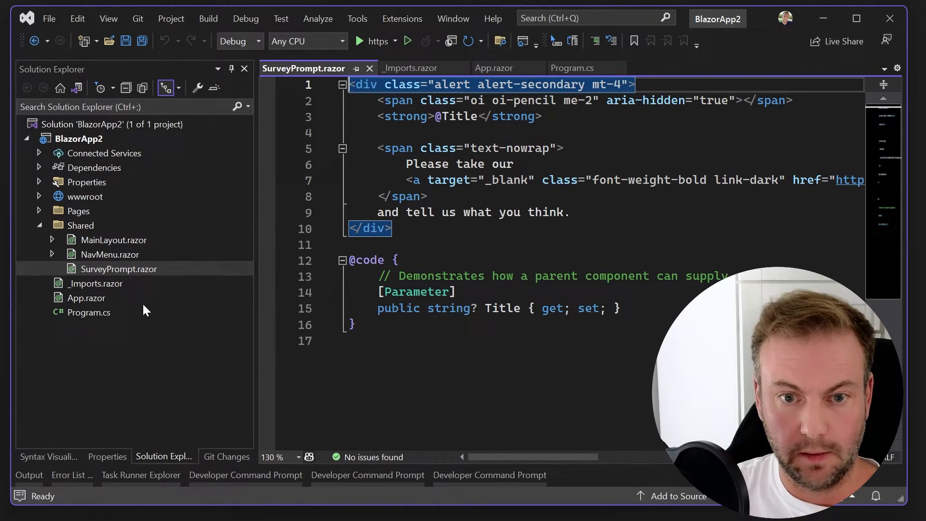
pyautogui.doubleClick(114, 253)
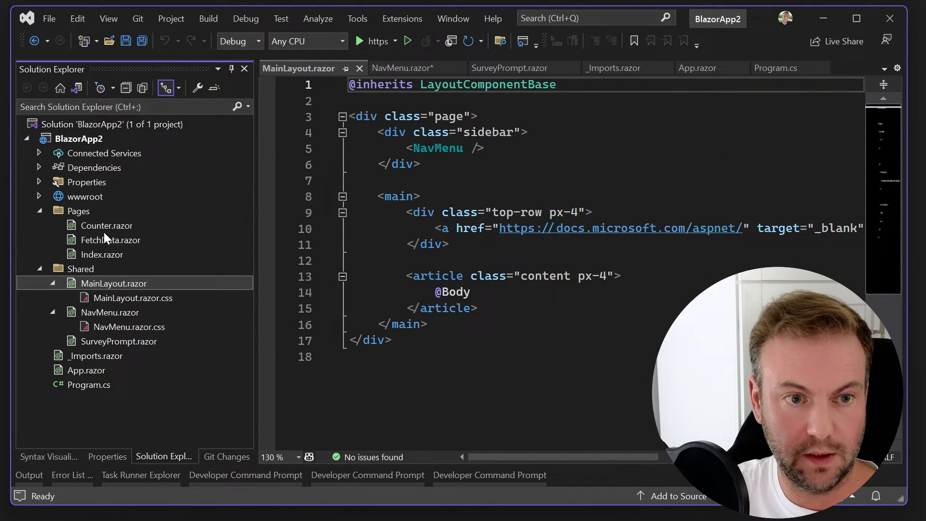
# Review Index.razor, FetchData.razor and Counter.razor, then switch to the running website.
pyautogui.doubleClick(103, 253)
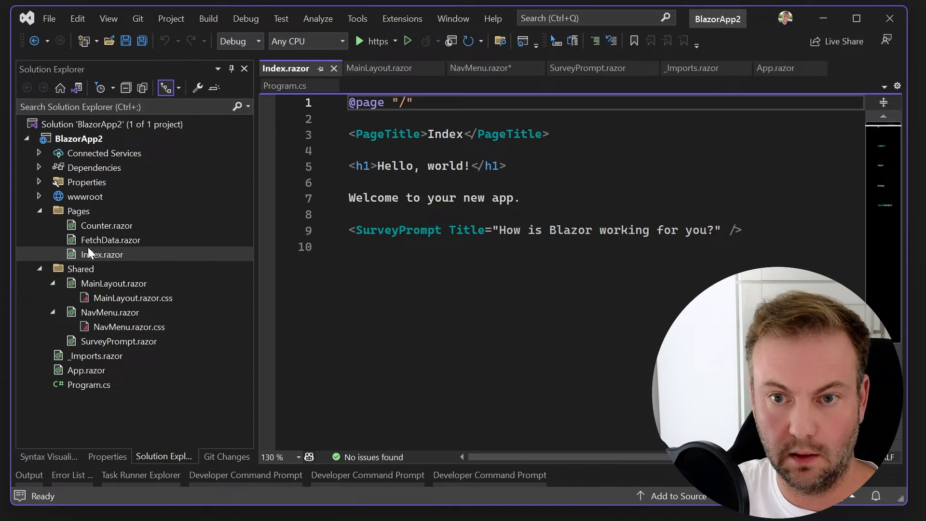
pyautogui.doubleClick(112, 240)
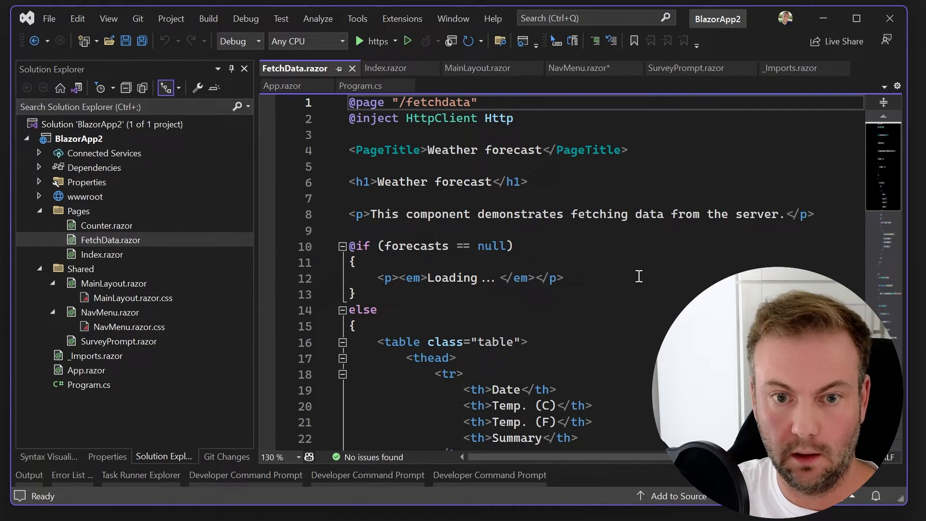
pyautogui.scroll(-3)
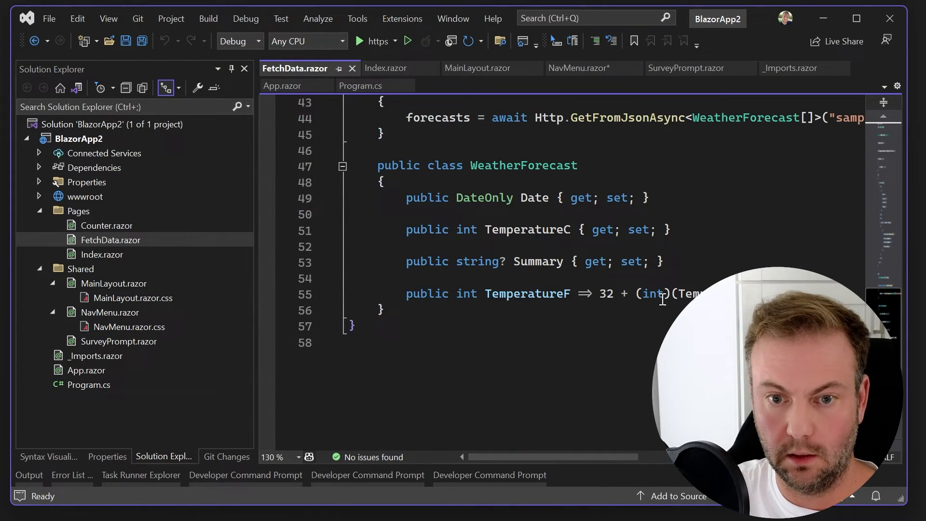
pyautogui.moveTo(104, 255)
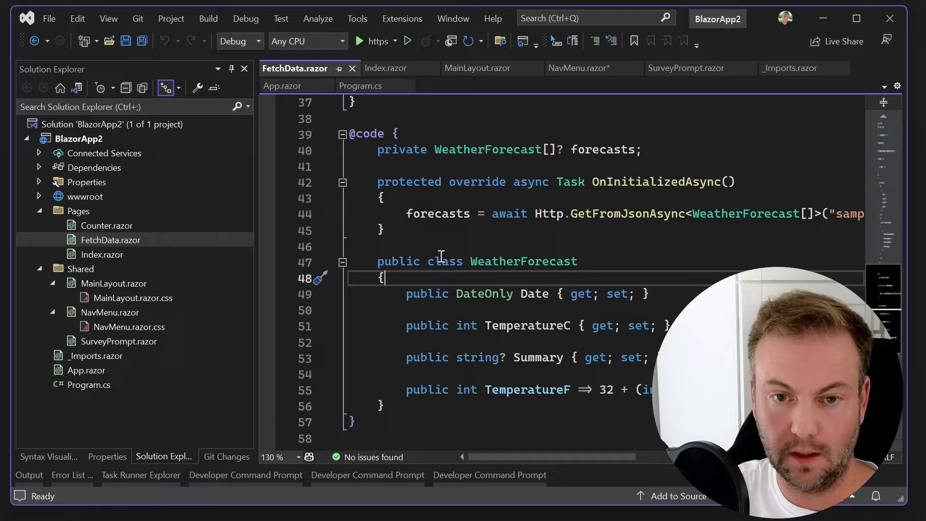
pyautogui.click(107, 225)
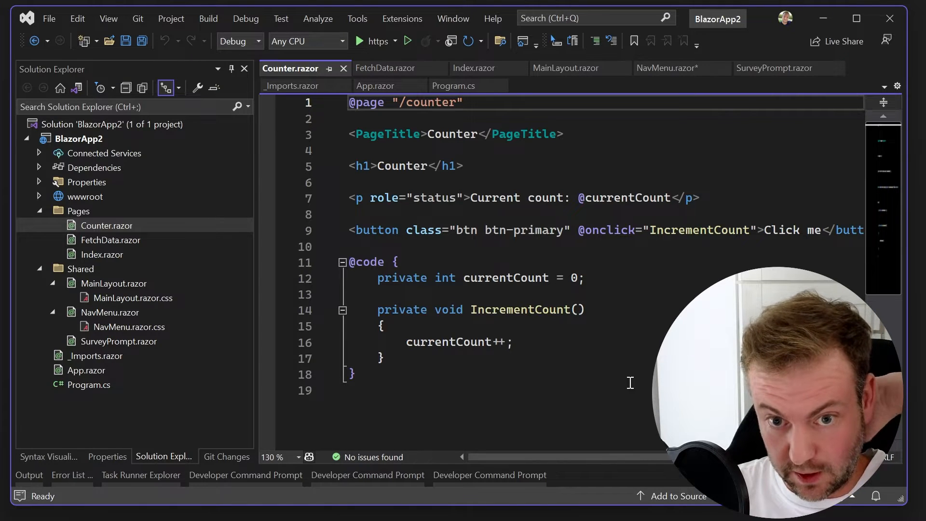
pyautogui.hscroll(3)
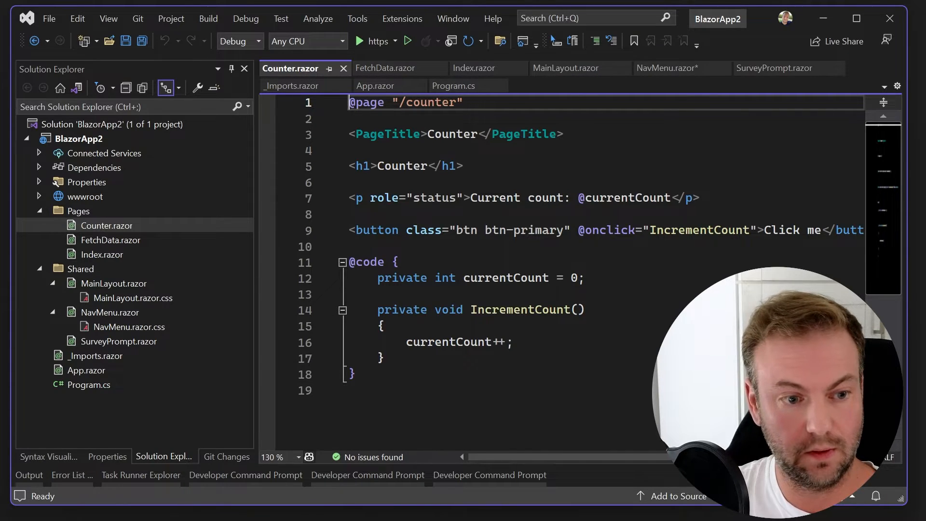
pyautogui.click(358, 41)
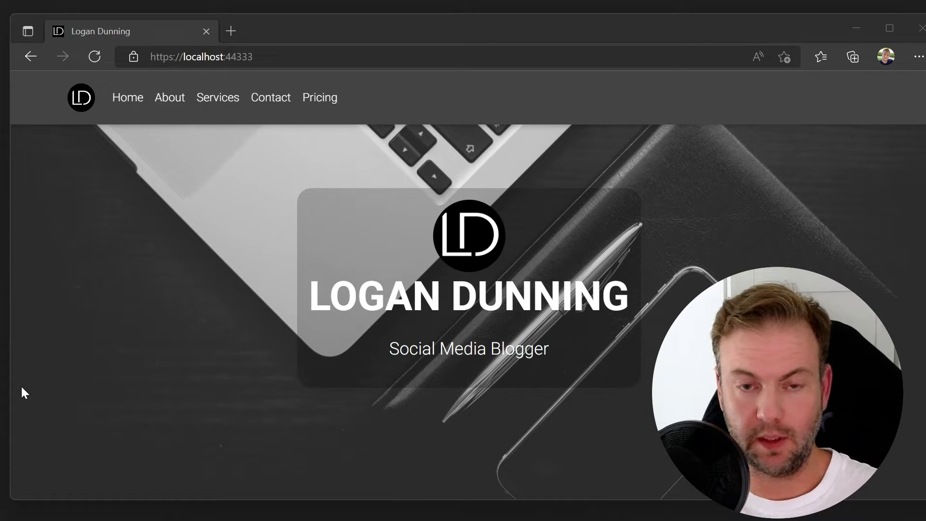
pyautogui.moveTo(70, 359)
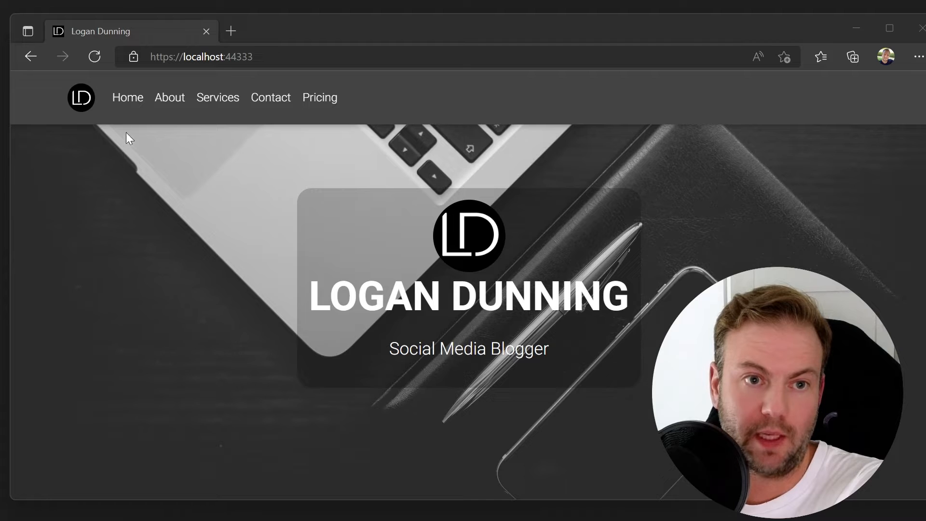
pyautogui.click(217, 92)
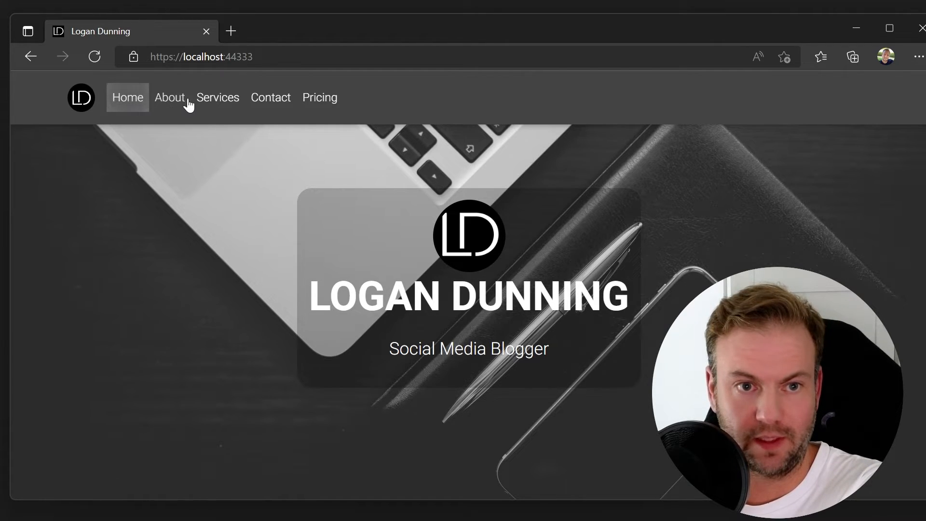
pyautogui.scroll(-3)
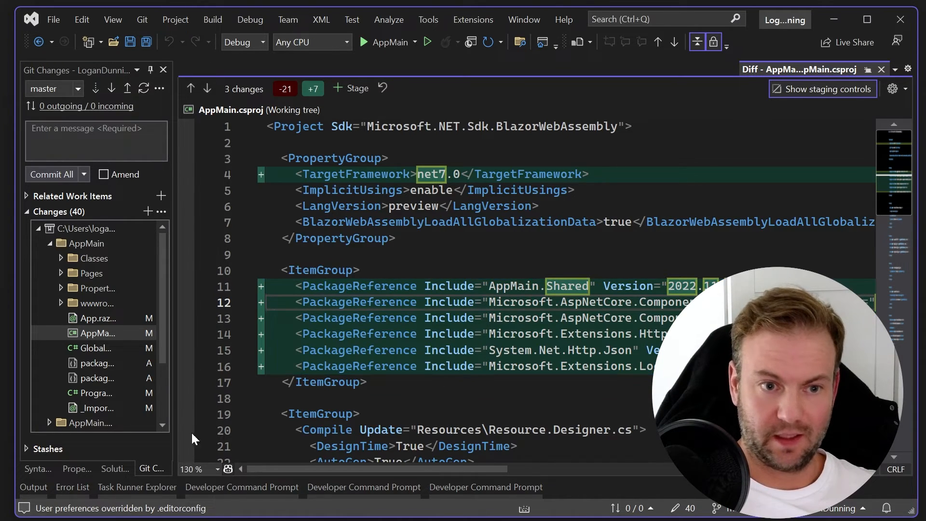
pyautogui.moveTo(128, 332)
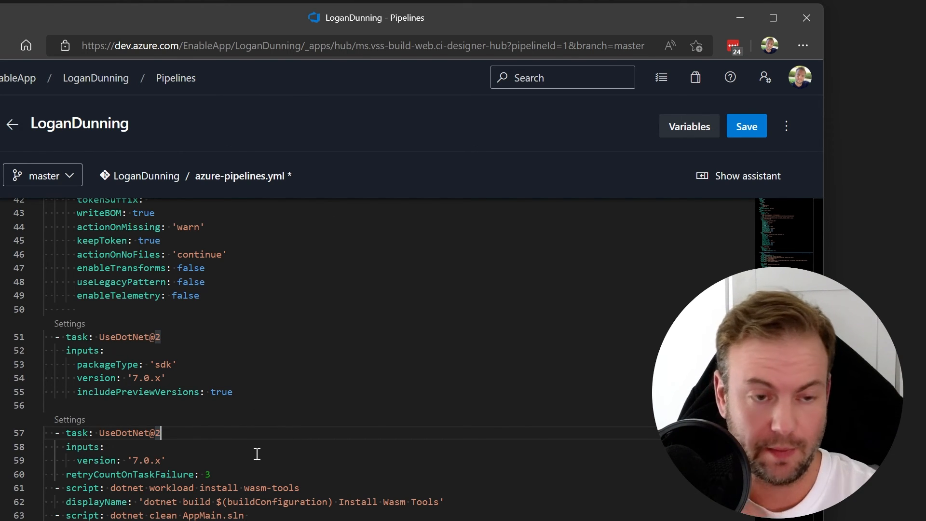
pyautogui.moveTo(322, 447)
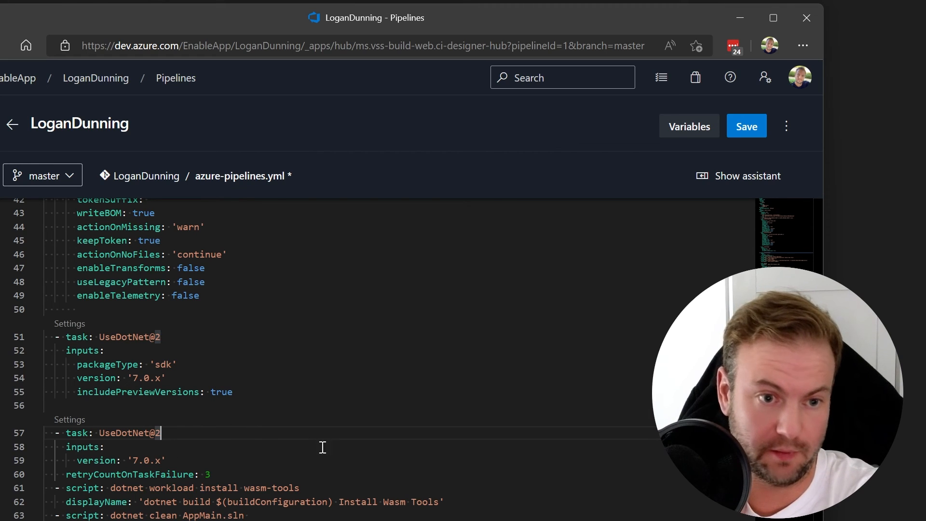